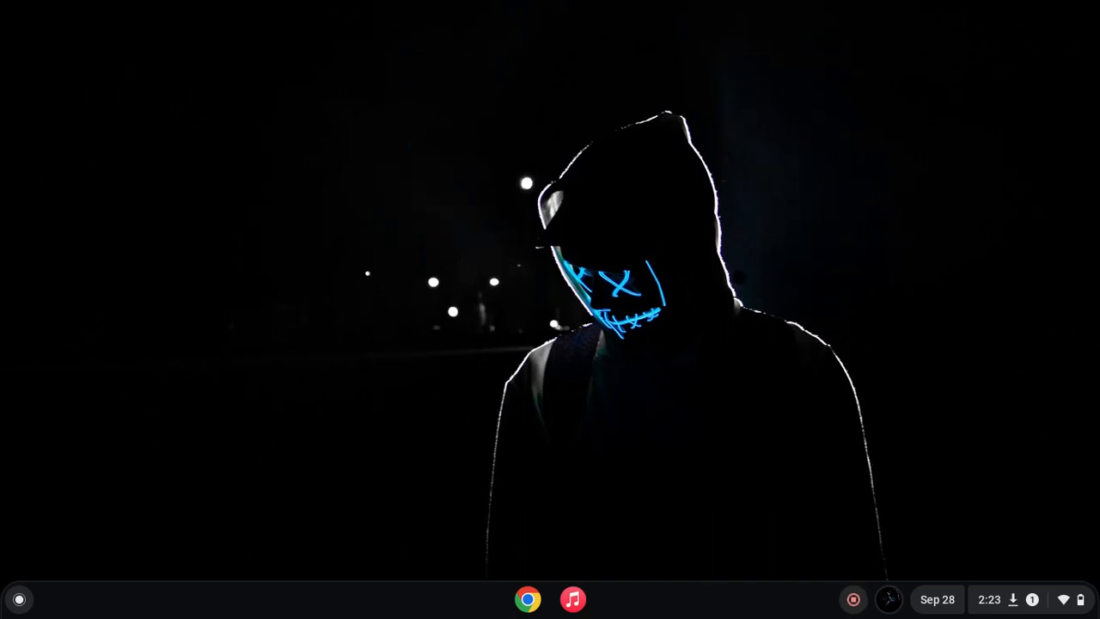
mouse_move(652, 438)
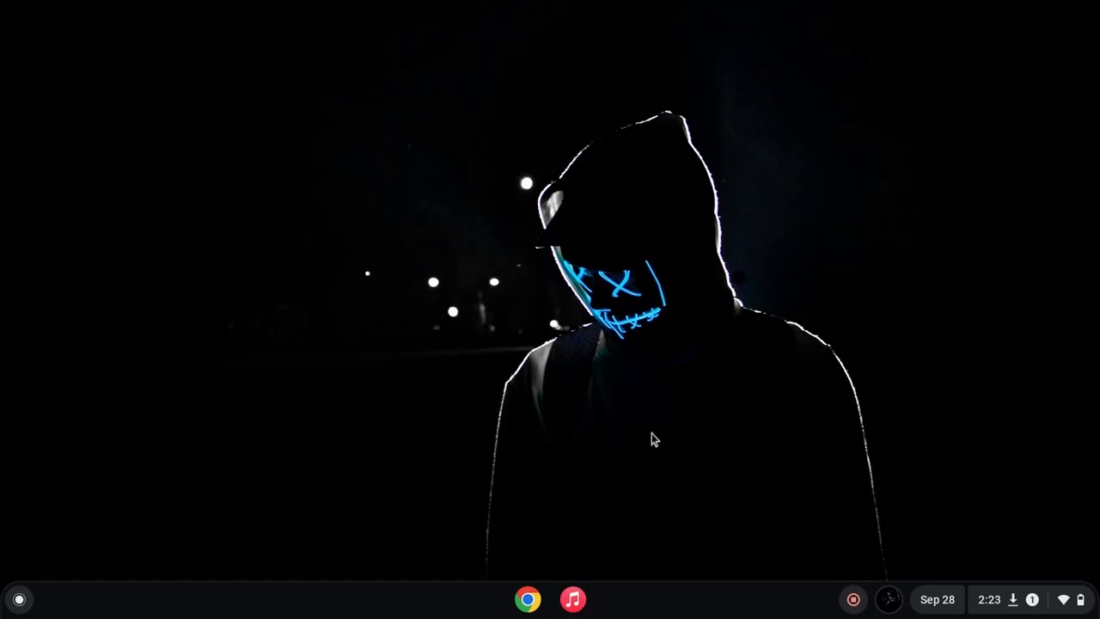
Bring up the launcher and search it for Firefox.
left_click(17, 598)
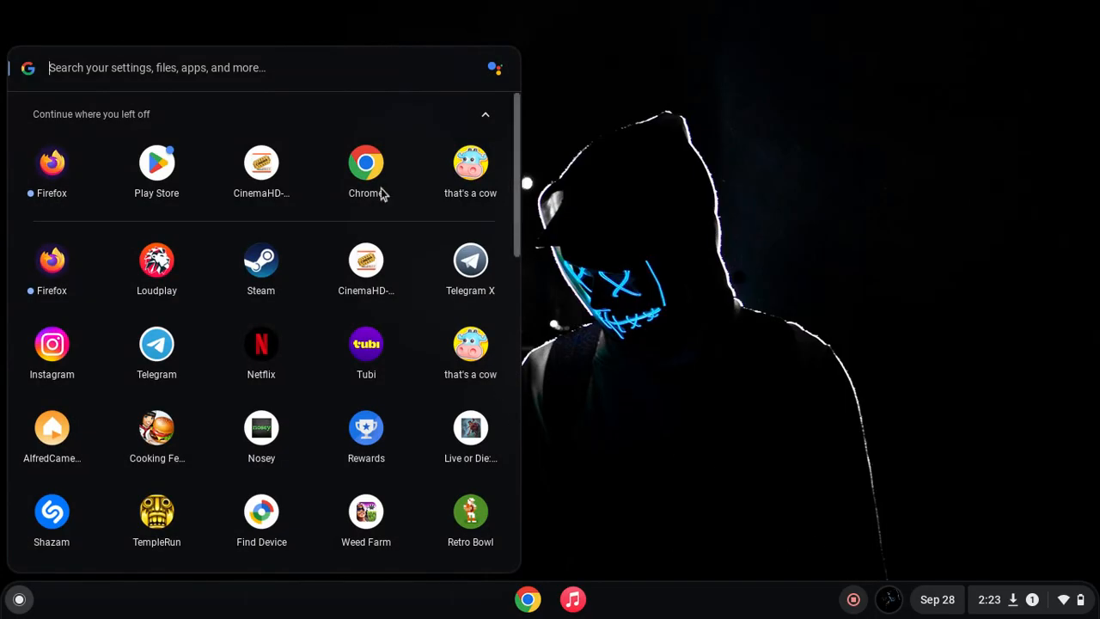
mouse_move(156, 180)
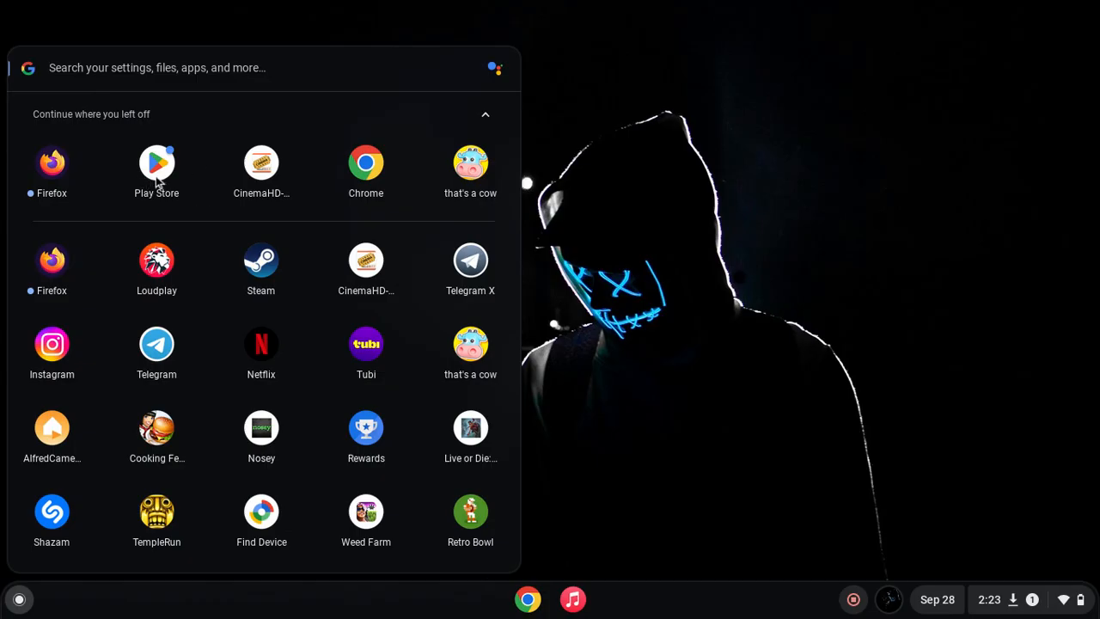
mouse_move(52, 163)
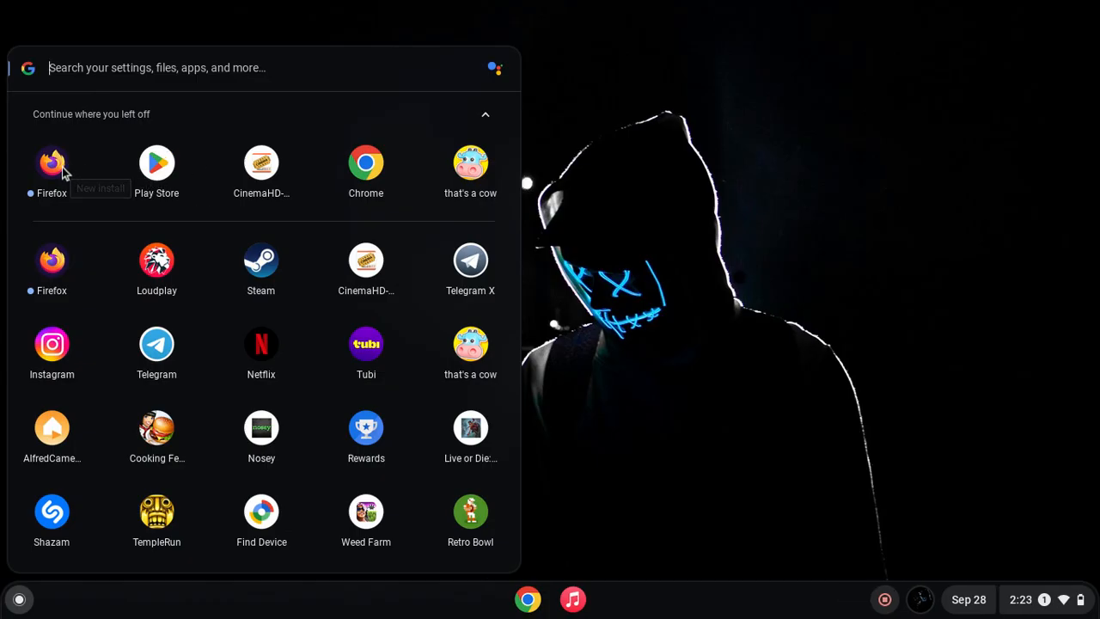
mouse_move(157, 163)
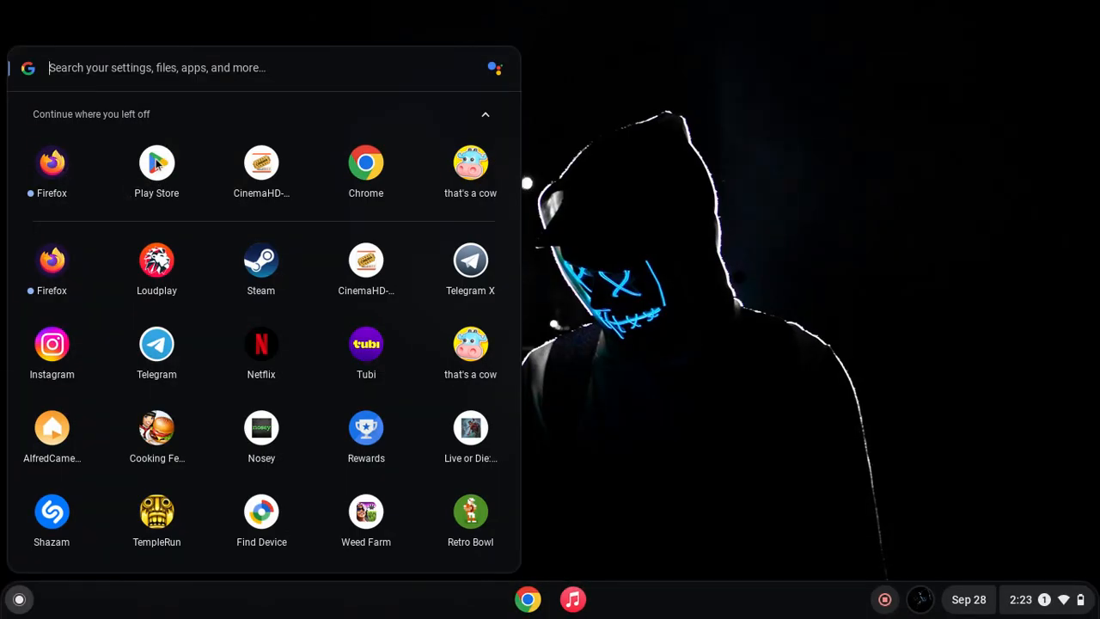
type("Firef")
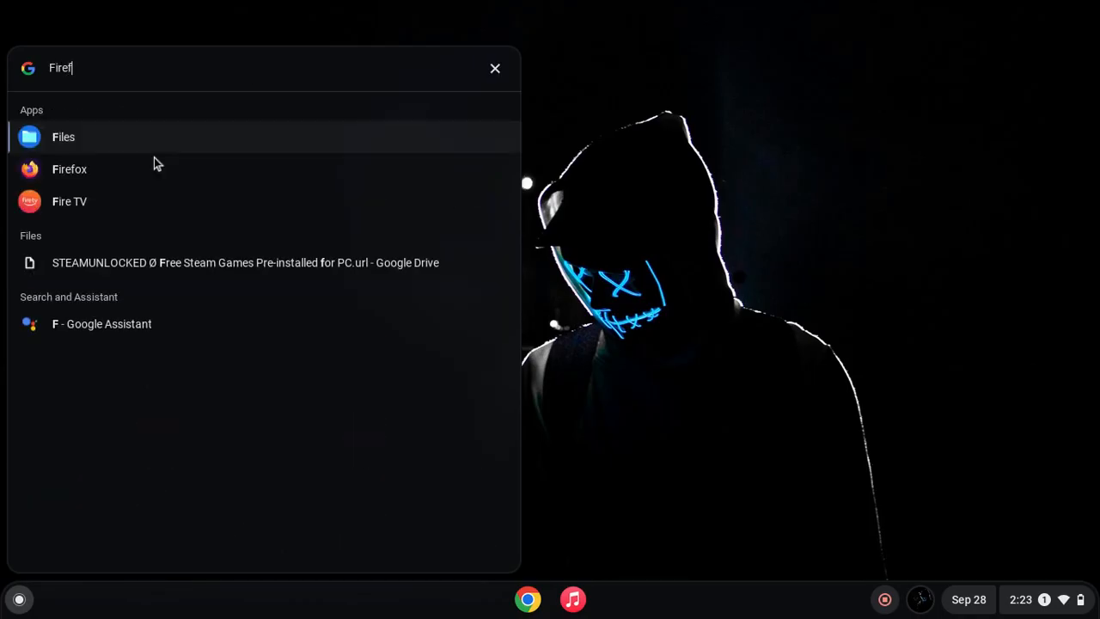
type("ox")
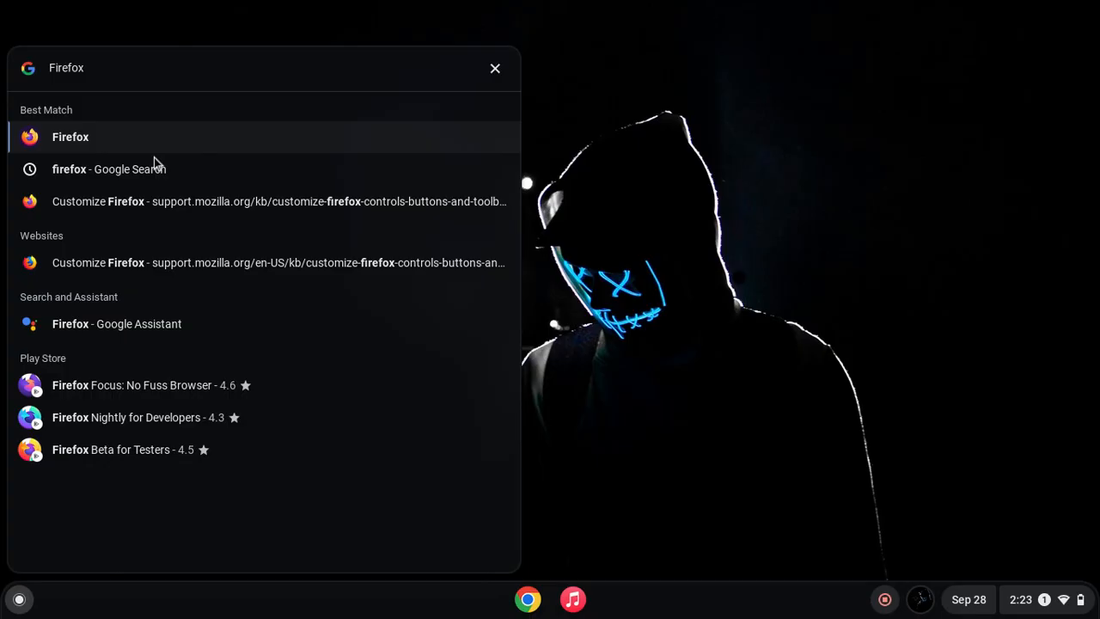
Clear that search and search the launcher for Solid Explorer instead.
left_click(495, 69)
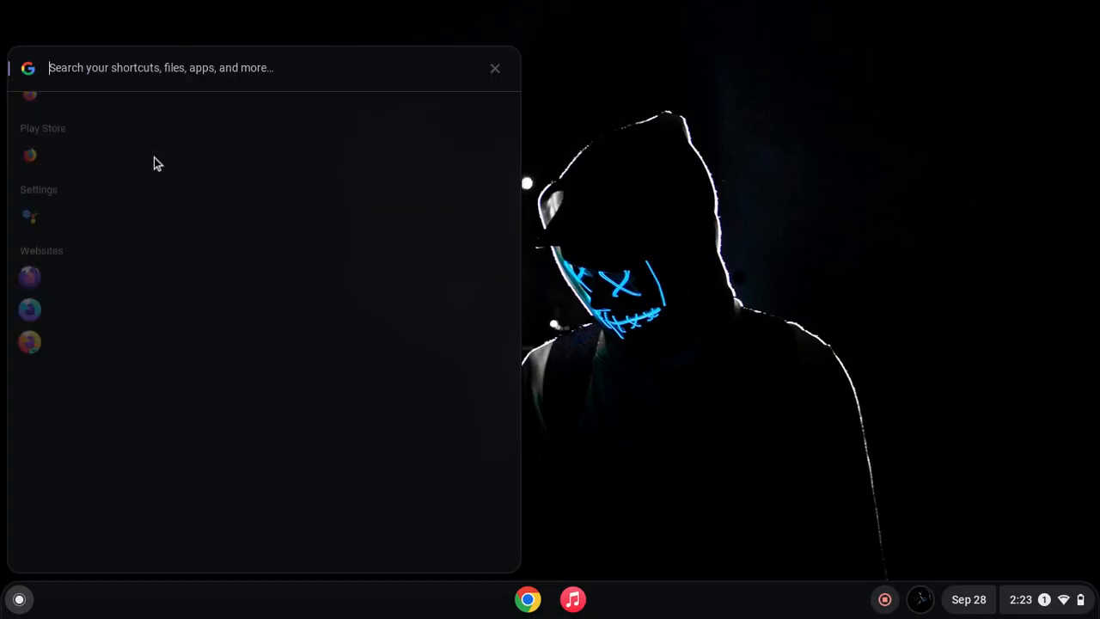
type("SolidnE")
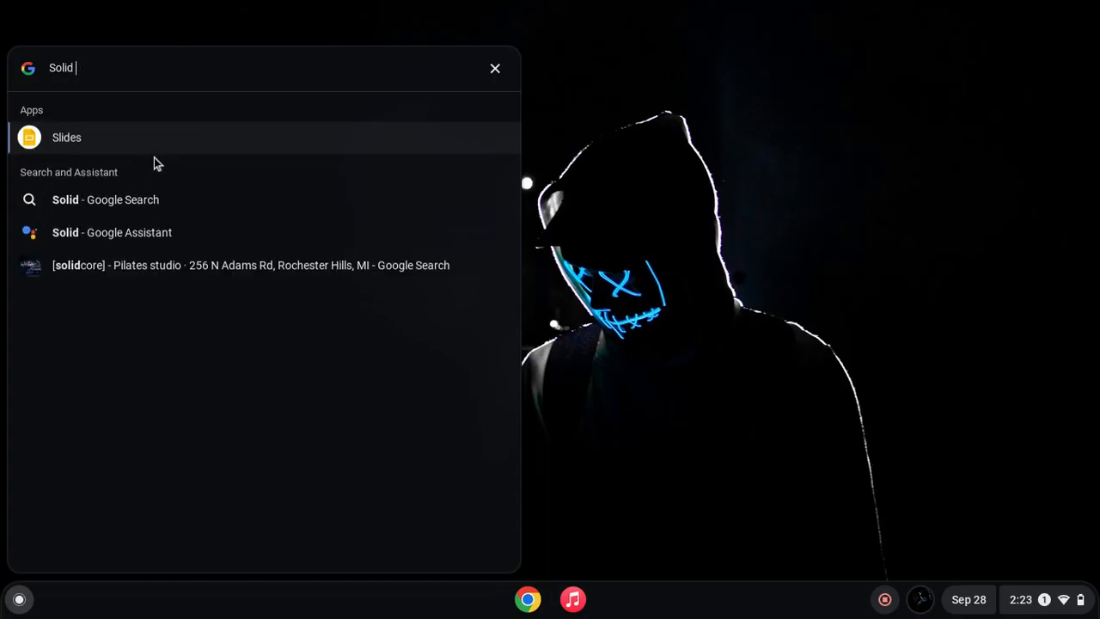
type("Explorer")
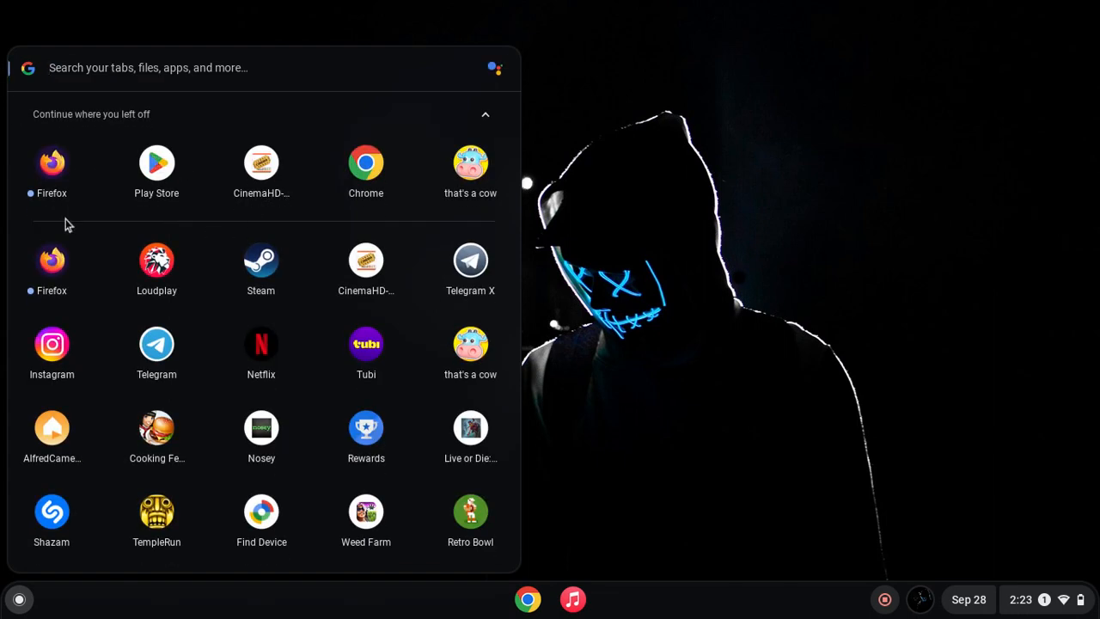
Launch Firefox and dismiss its mobile-app notice, default-browser prompt and search-widget offer.
left_click(52, 161)
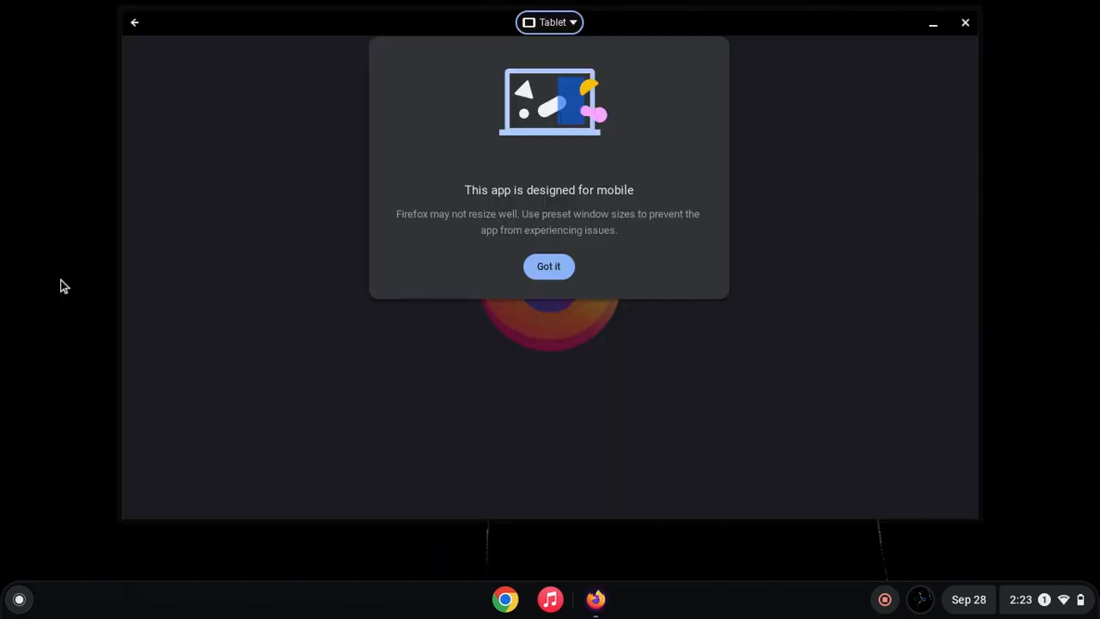
left_click(548, 264)
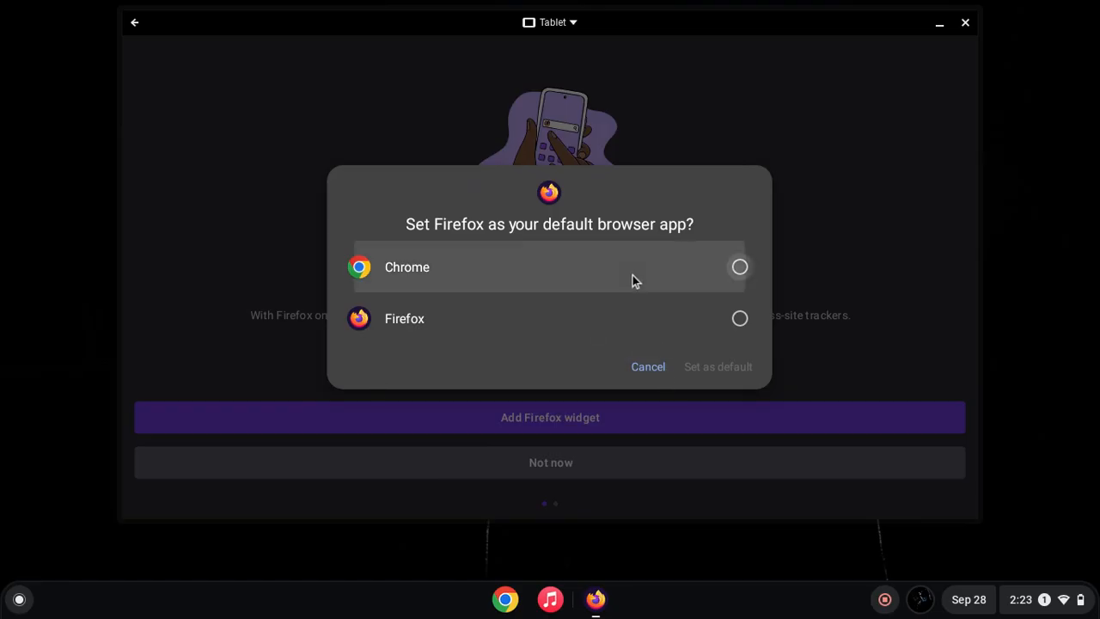
left_click(648, 366)
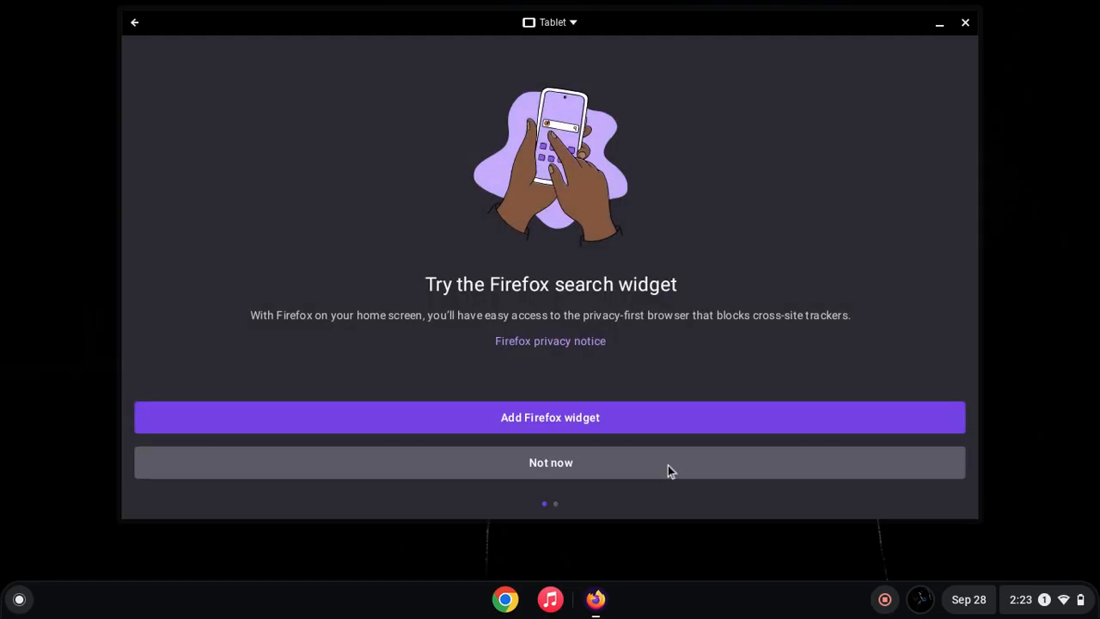
left_click(550, 462)
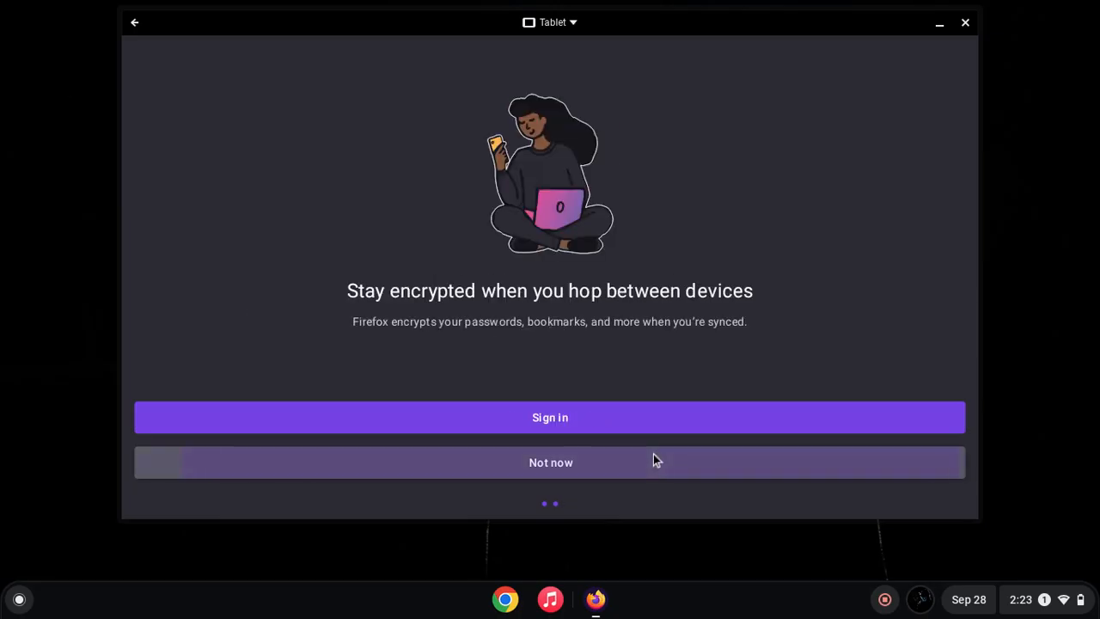
Skip sync sign-in and open the Epic Games Store download page from the Google results.
left_click(550, 463)
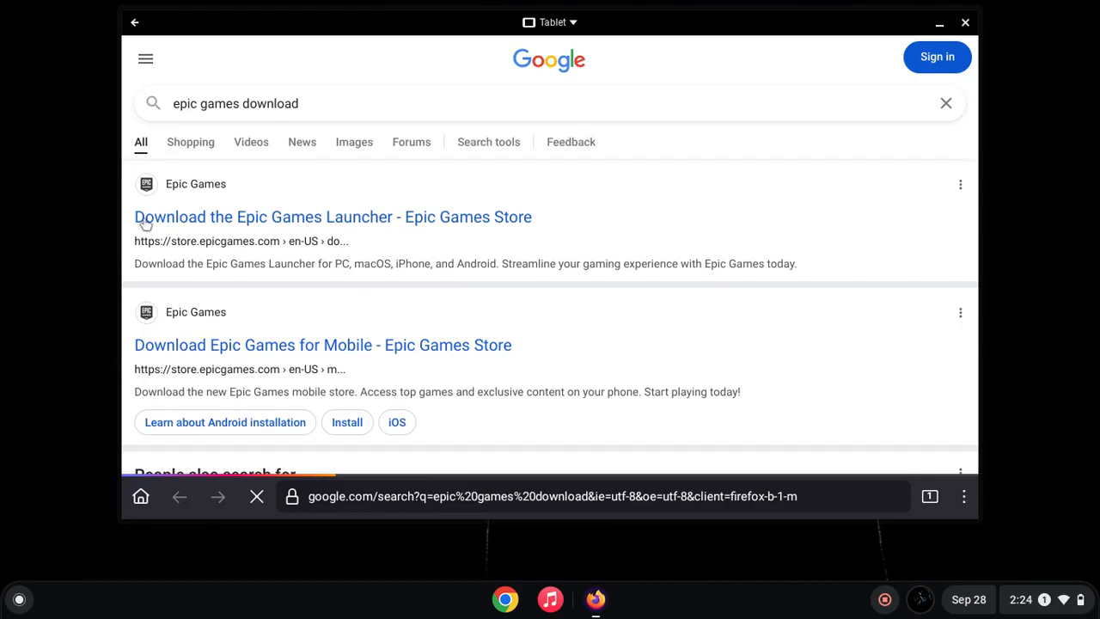
left_click(333, 217)
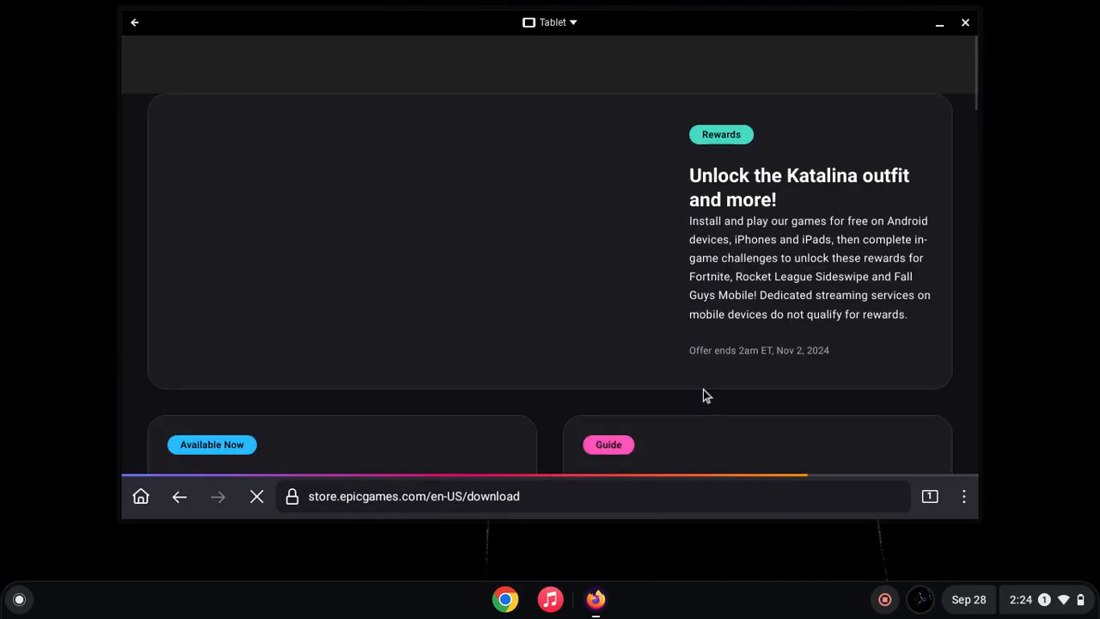
Scroll through the Epic Games Store download page to find the install options.
scroll("down", 3)
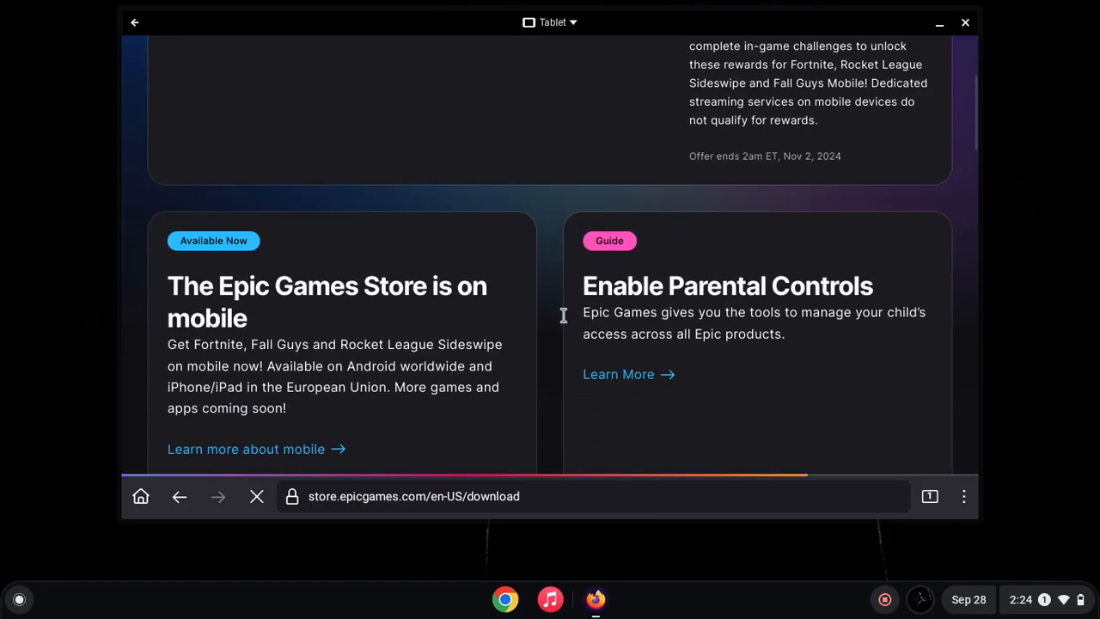
scroll("down", 3)
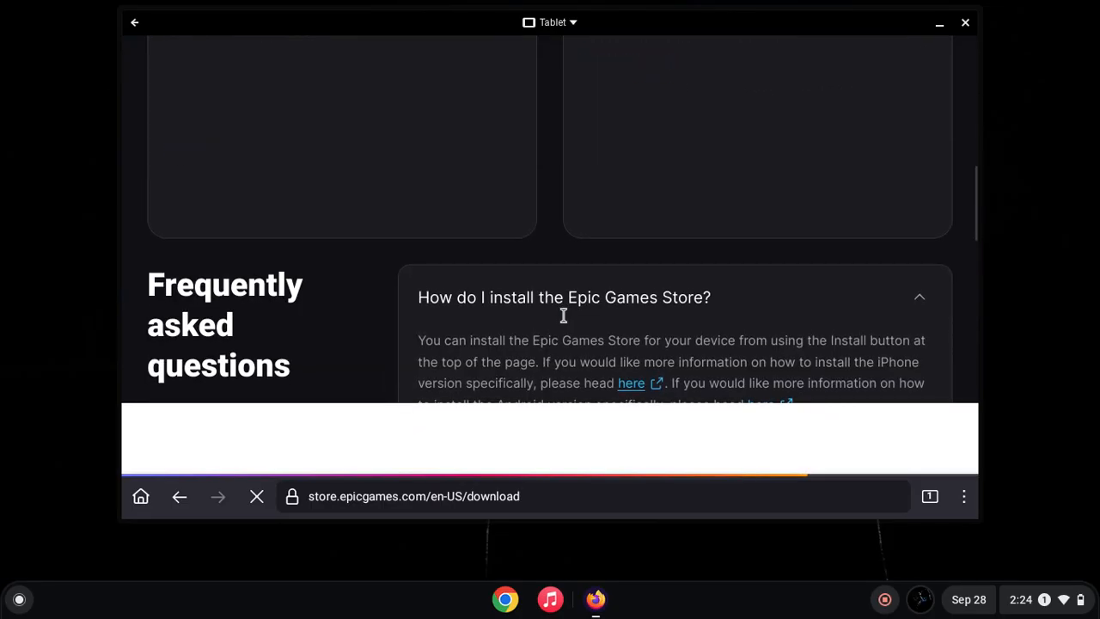
scroll("down", 3)
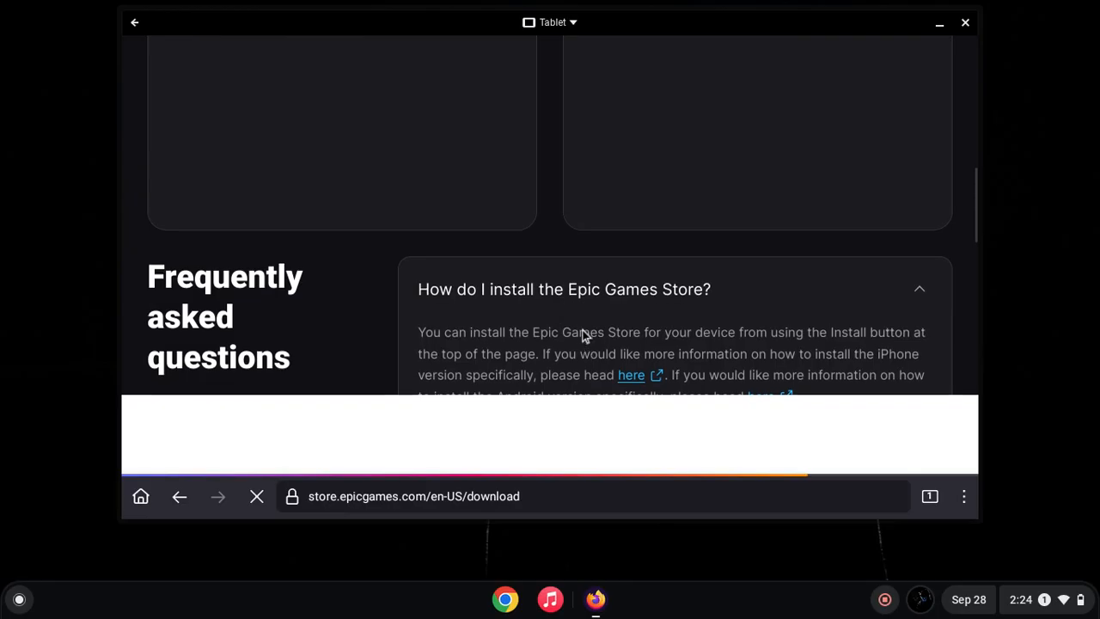
scroll("up", 3)
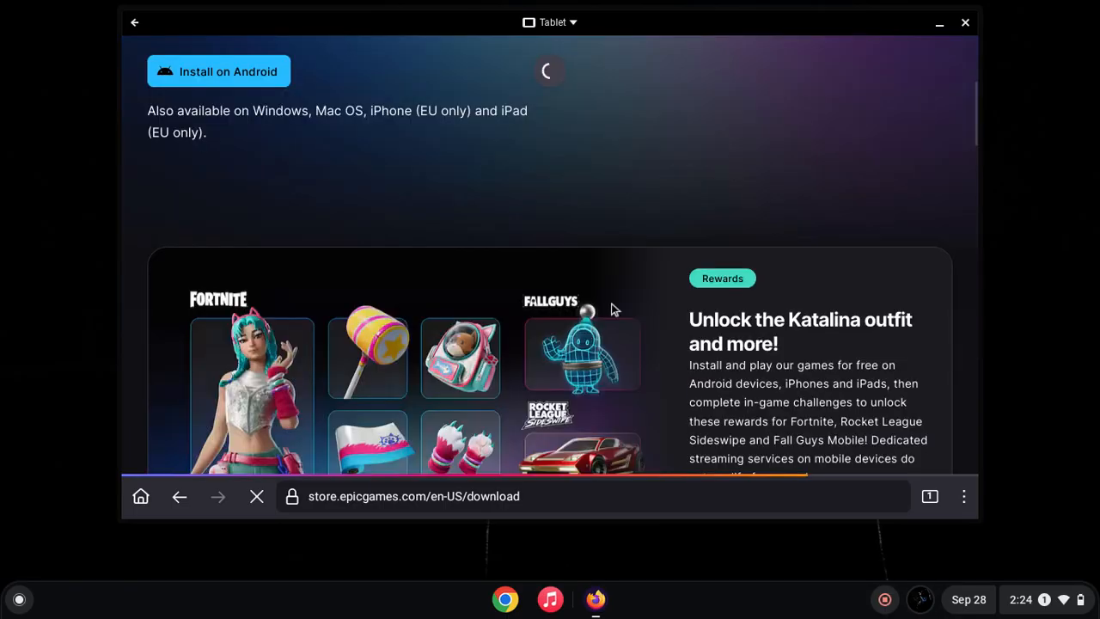
scroll("down", 3)
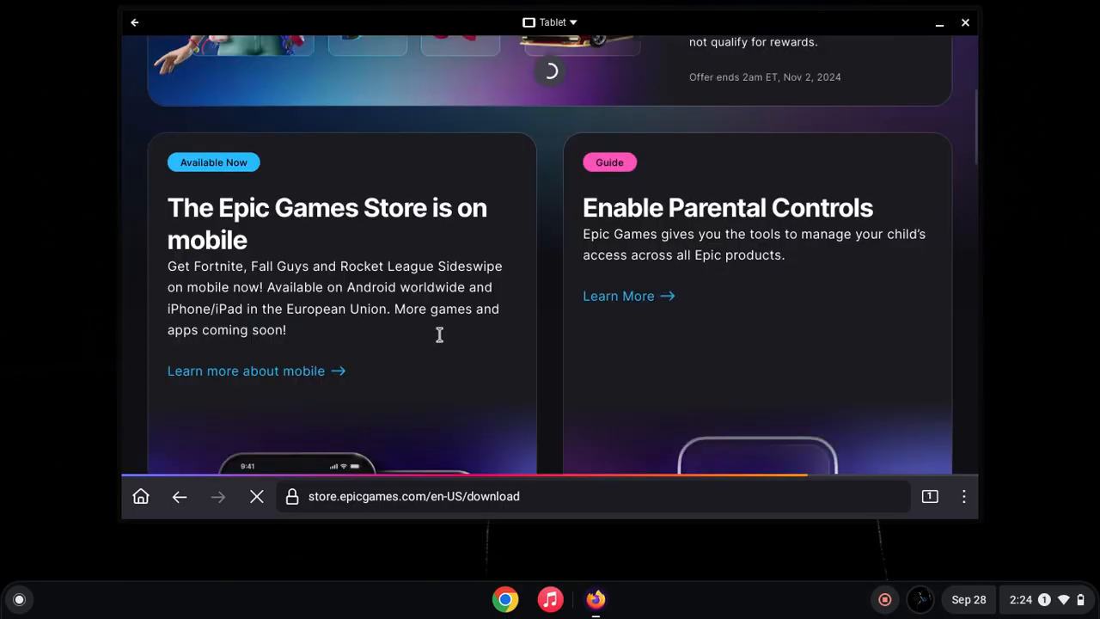
scroll("down", 3)
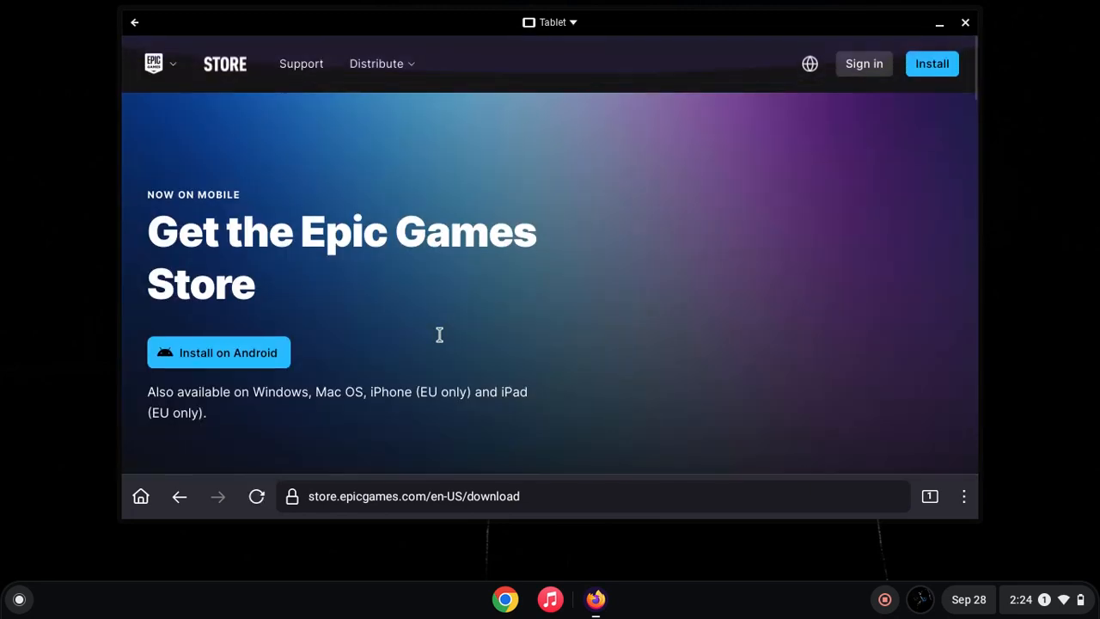
Download EpicGamesStore.apk via Install on Android, retrying once, then open the finished download.
left_click(216, 350)
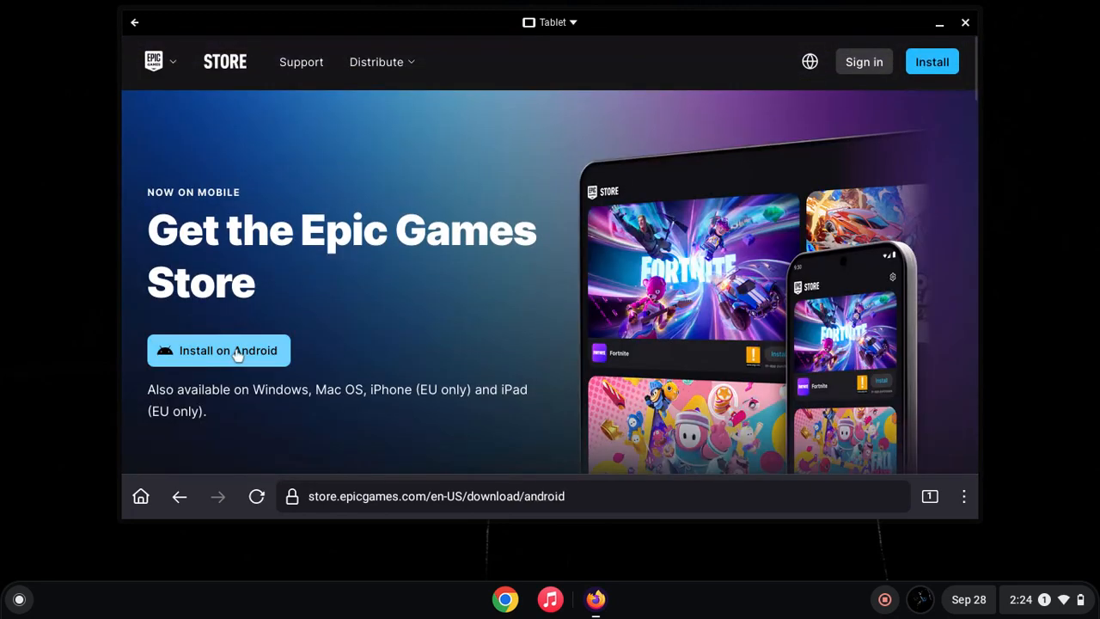
left_click(218, 351)
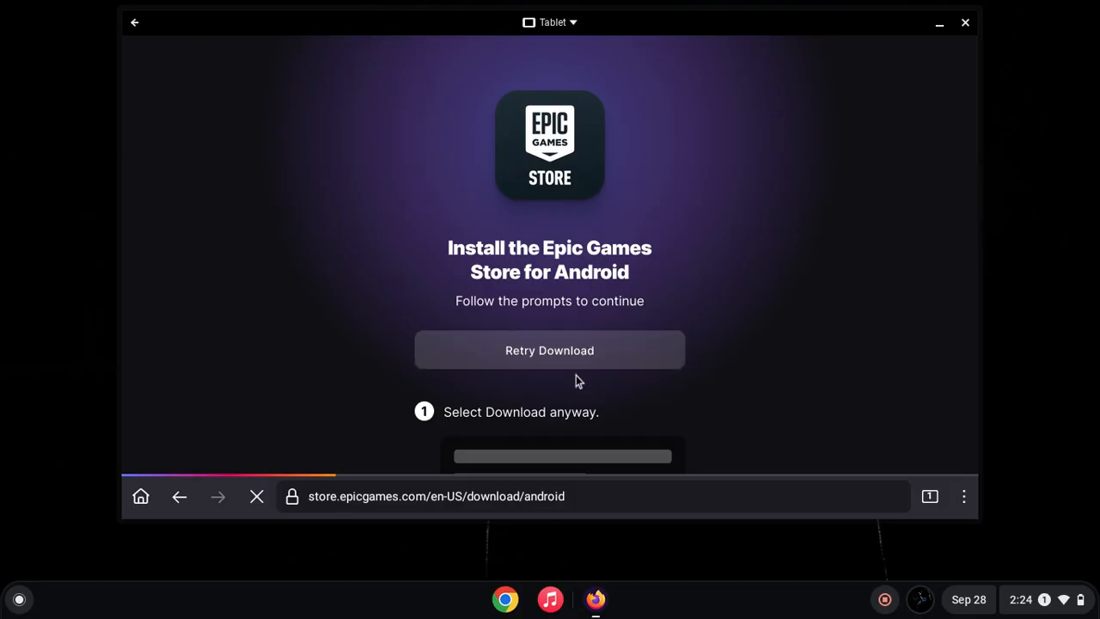
left_click(625, 383)
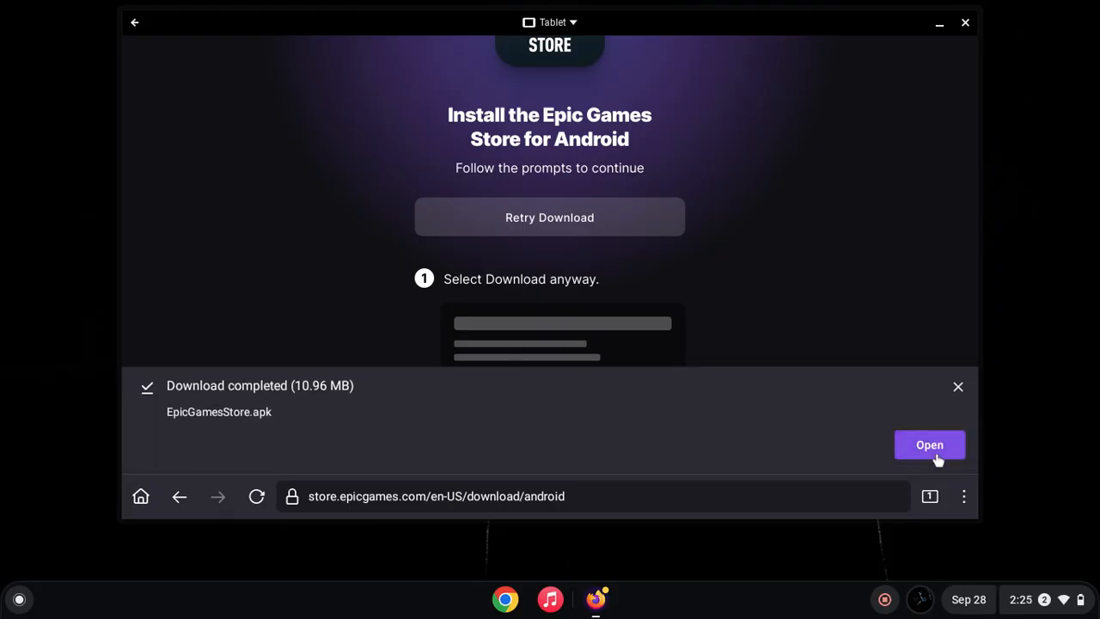
left_click(928, 444)
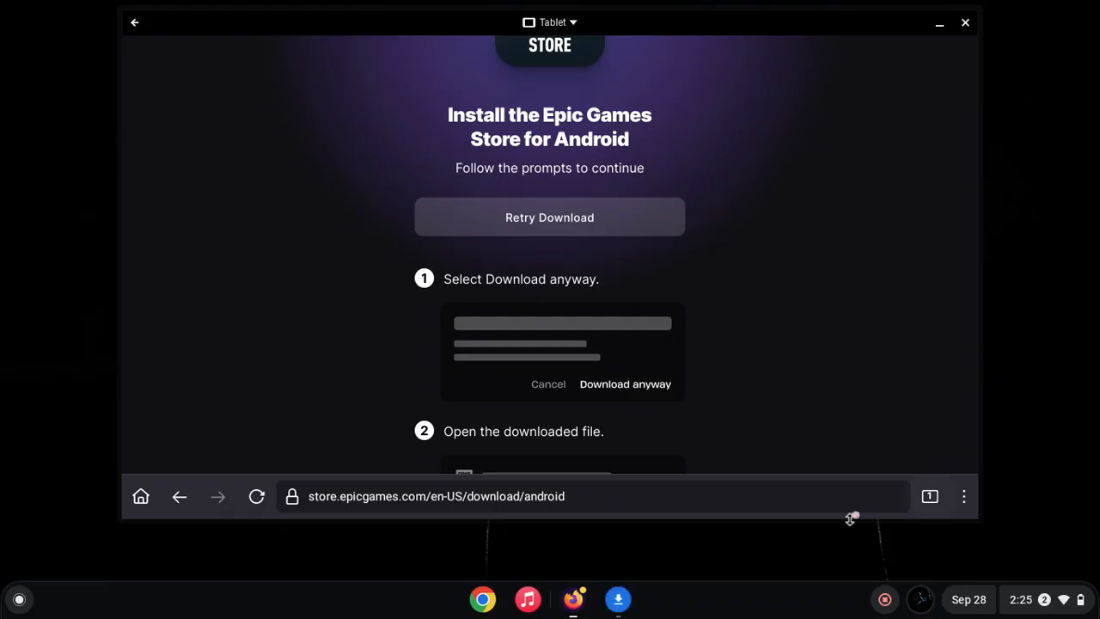
From the blocked-install prompt, allow Firefox to install unknown apps in Android Settings.
left_click(625, 383)
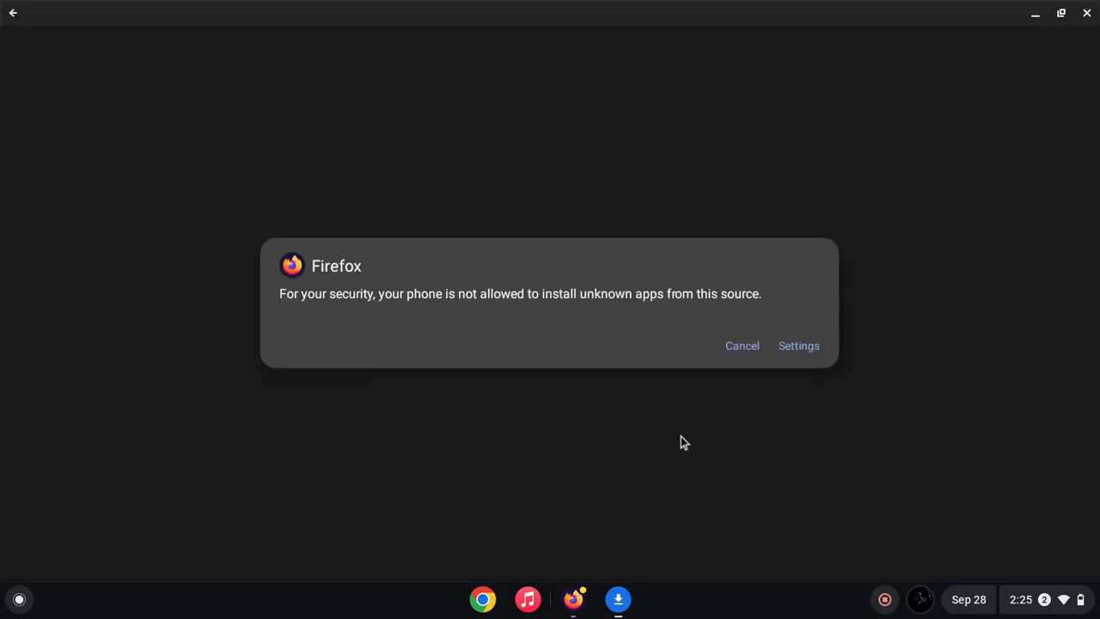
mouse_move(701, 440)
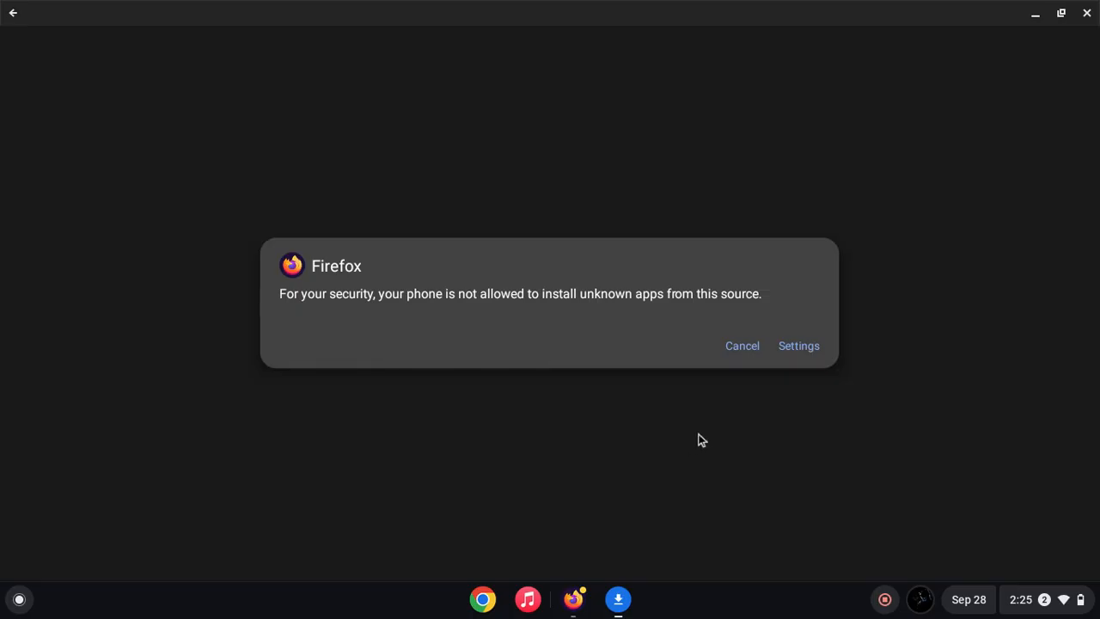
left_click(798, 345)
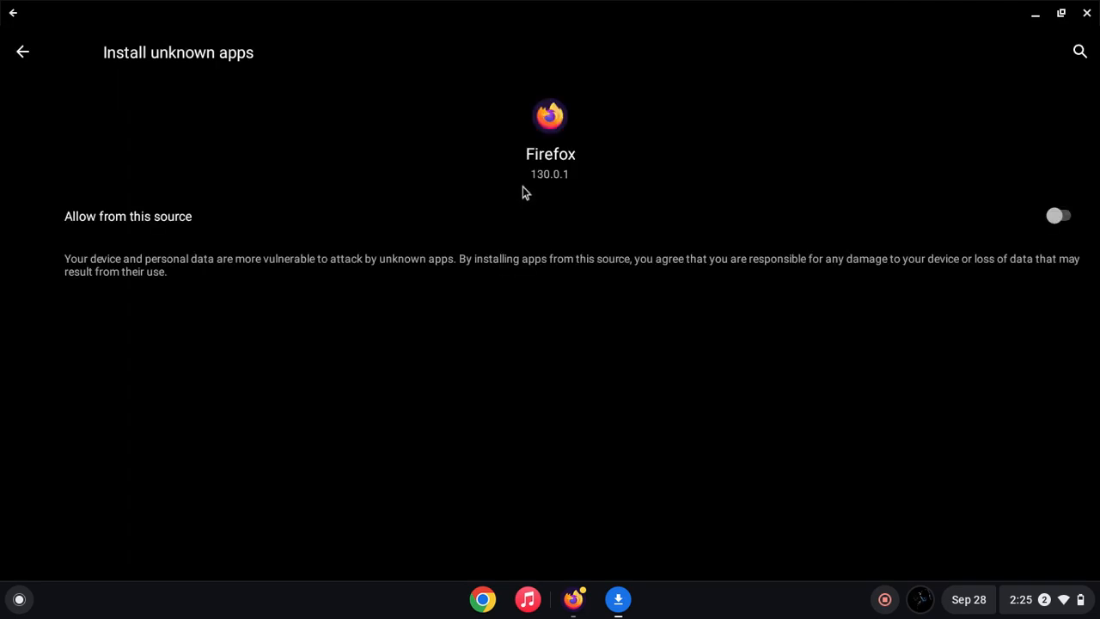
left_click(1058, 216)
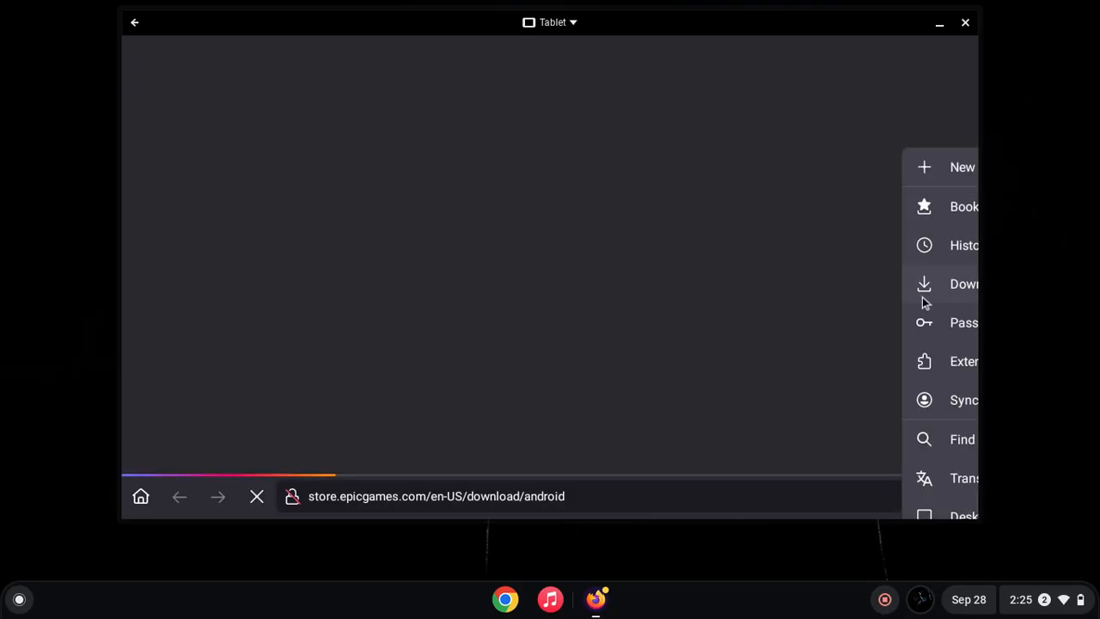
Open the downloads list, accept Solid Explorer's license agreement and finish its welcome setup.
left_click(924, 284)
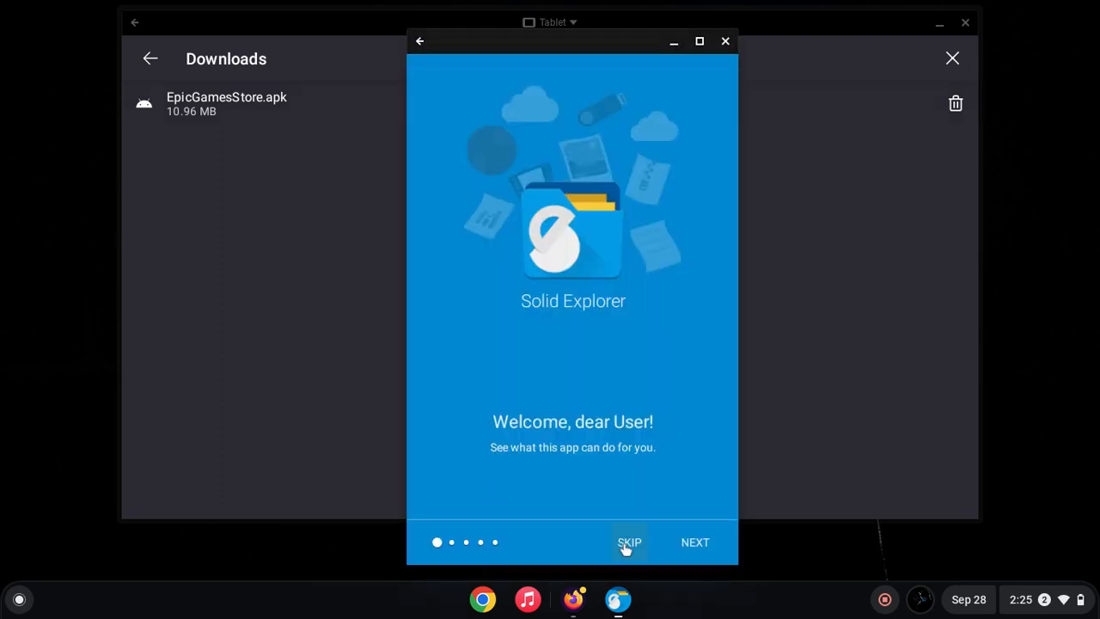
left_click(629, 543)
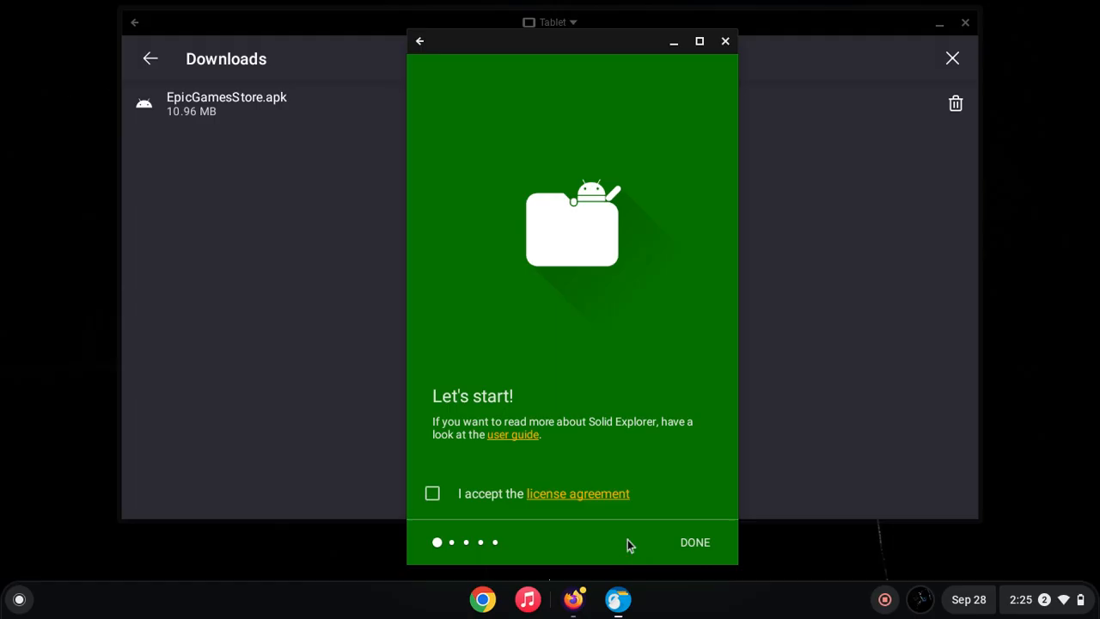
left_click(433, 493)
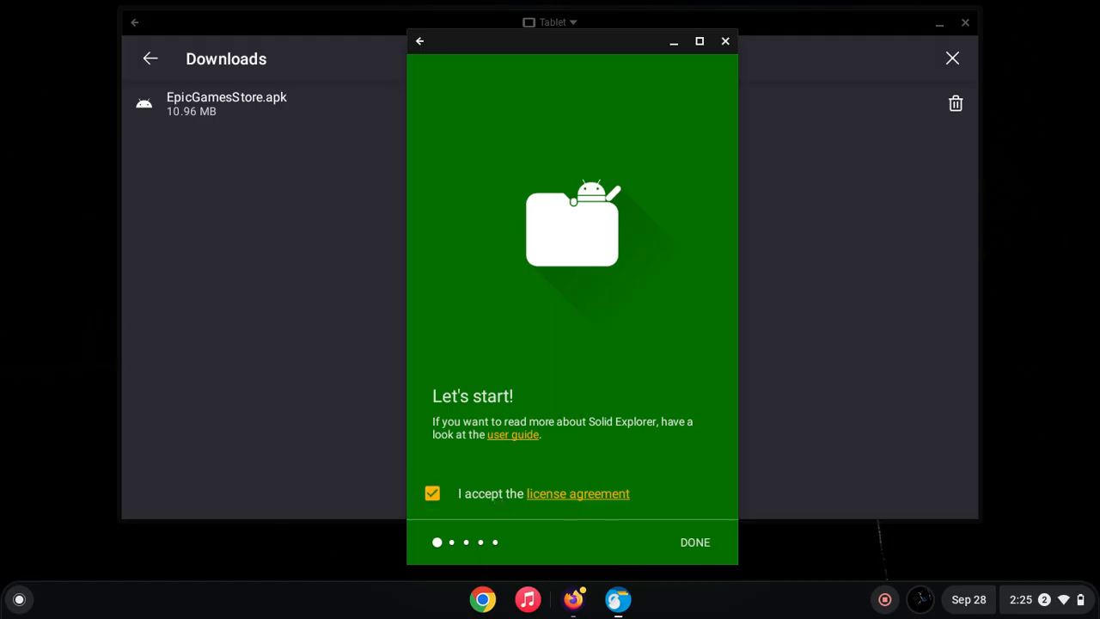
left_click(694, 541)
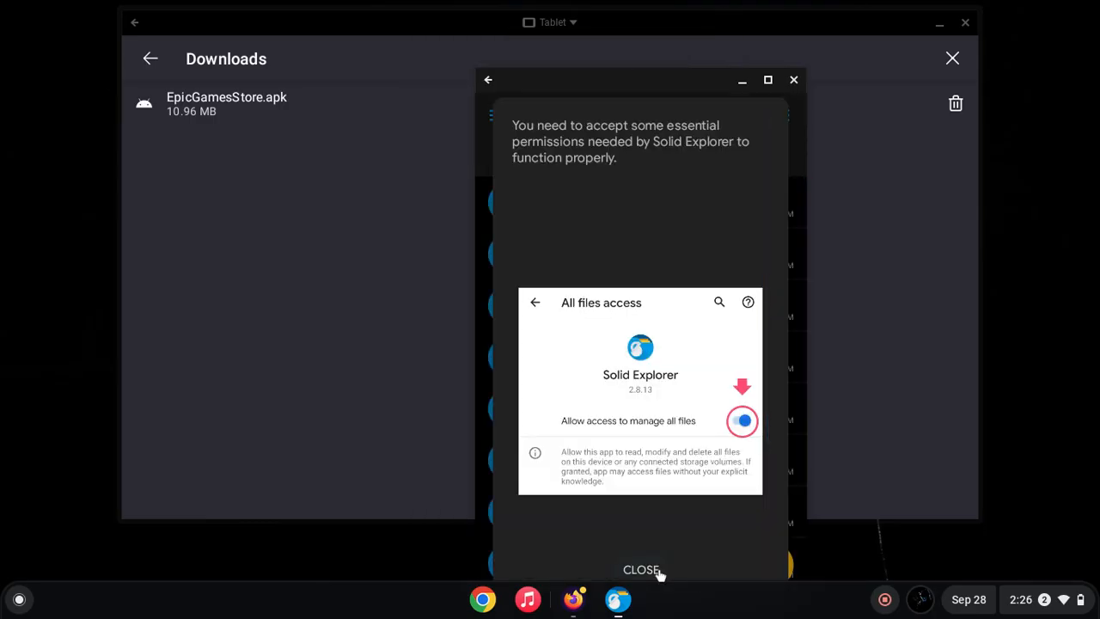
mouse_move(649, 559)
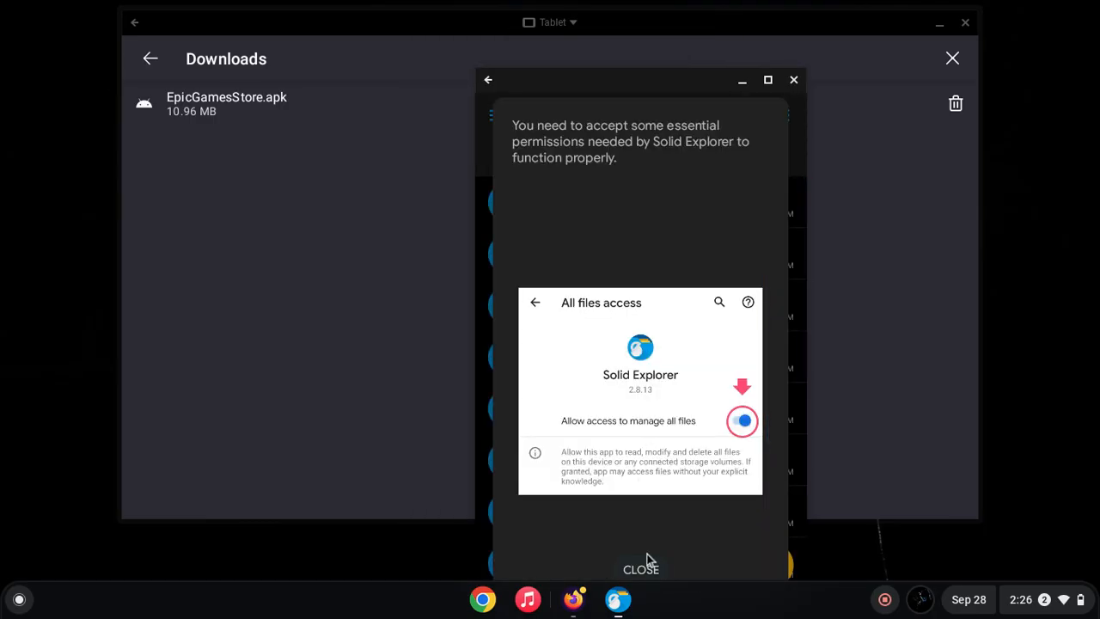
Dismiss the essential-permissions notice and close Solid Explorer back to the downloads list.
left_click(639, 567)
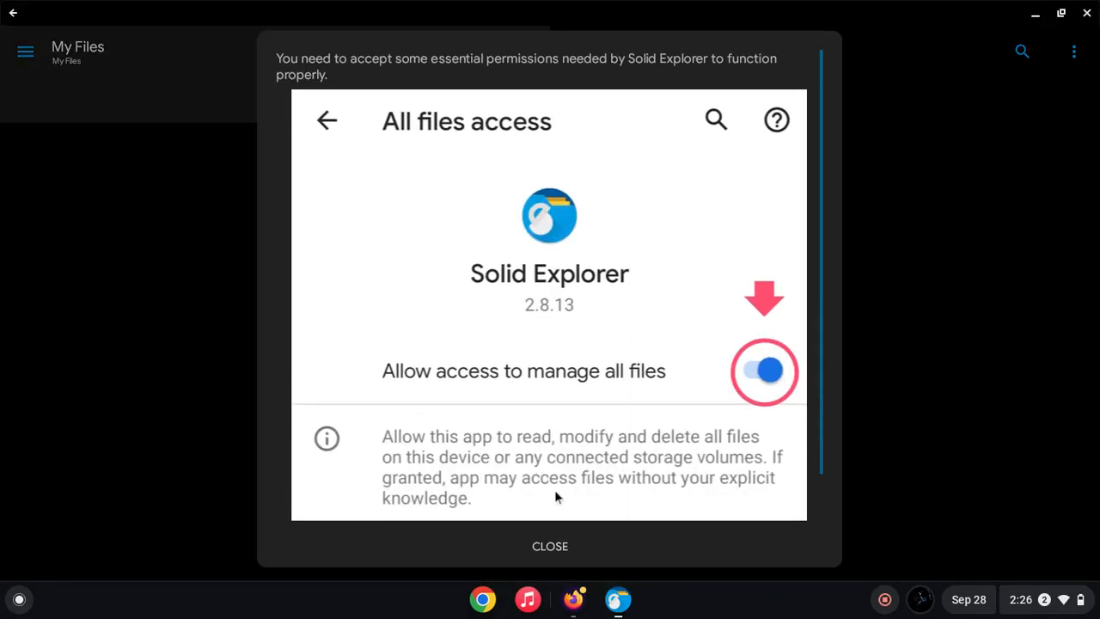
left_click(550, 546)
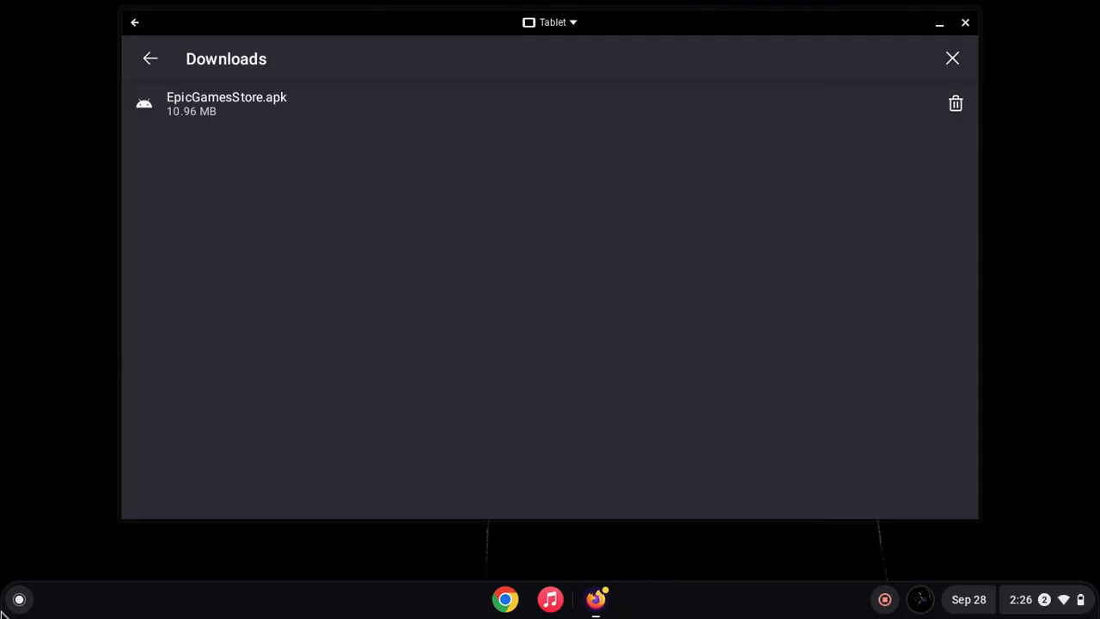
Open ChromeOS Settings from the launcher's app grid.
left_click(19, 598)
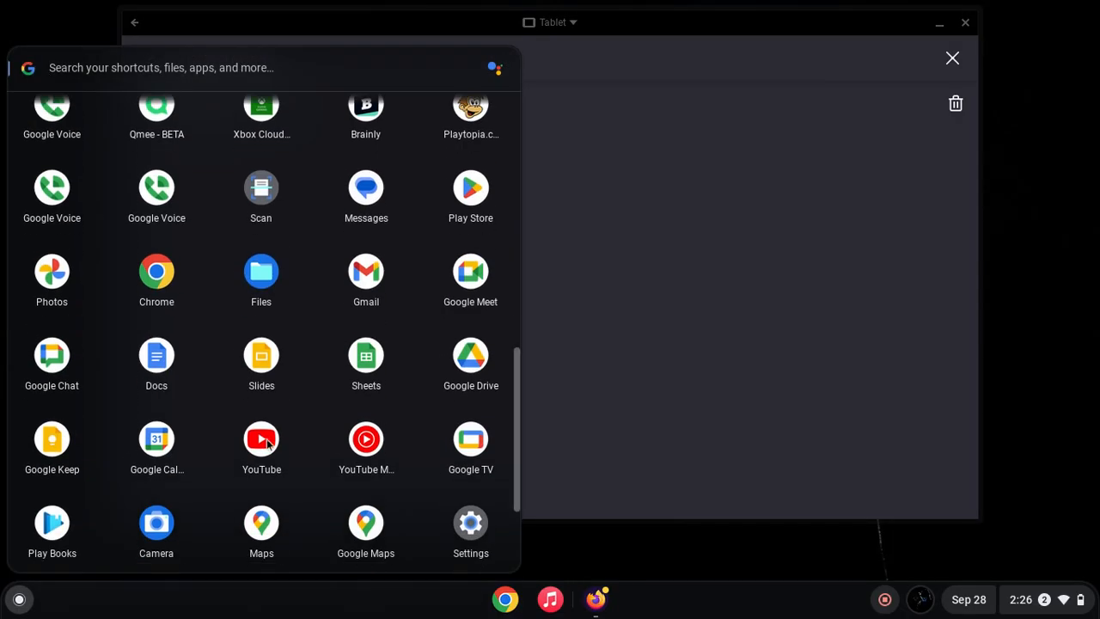
mouse_move(471, 522)
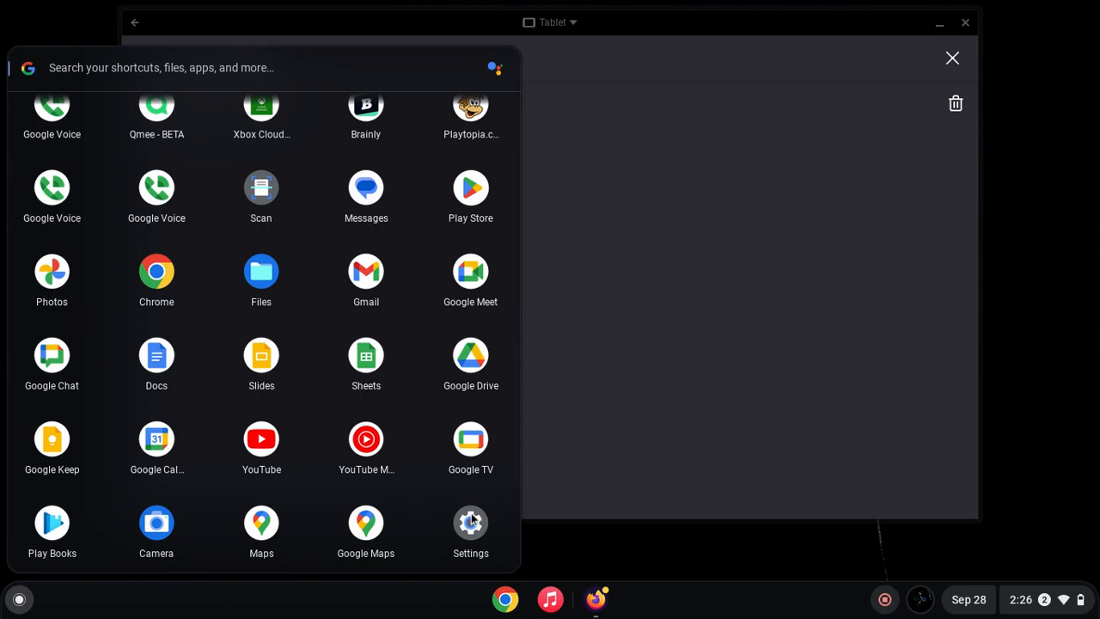
left_click(471, 522)
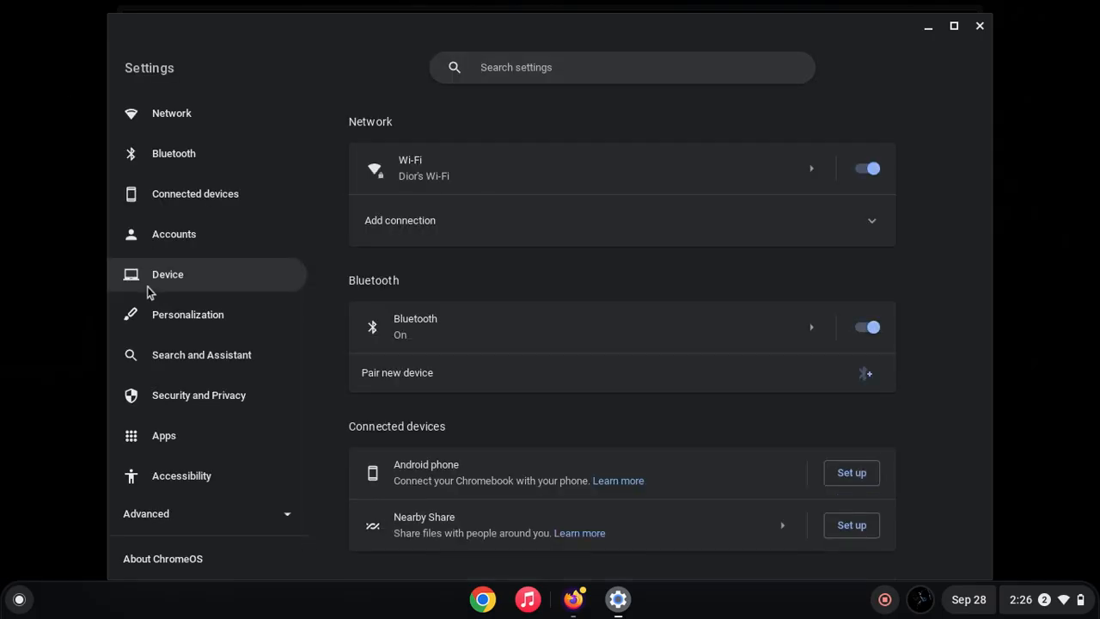
mouse_move(413, 418)
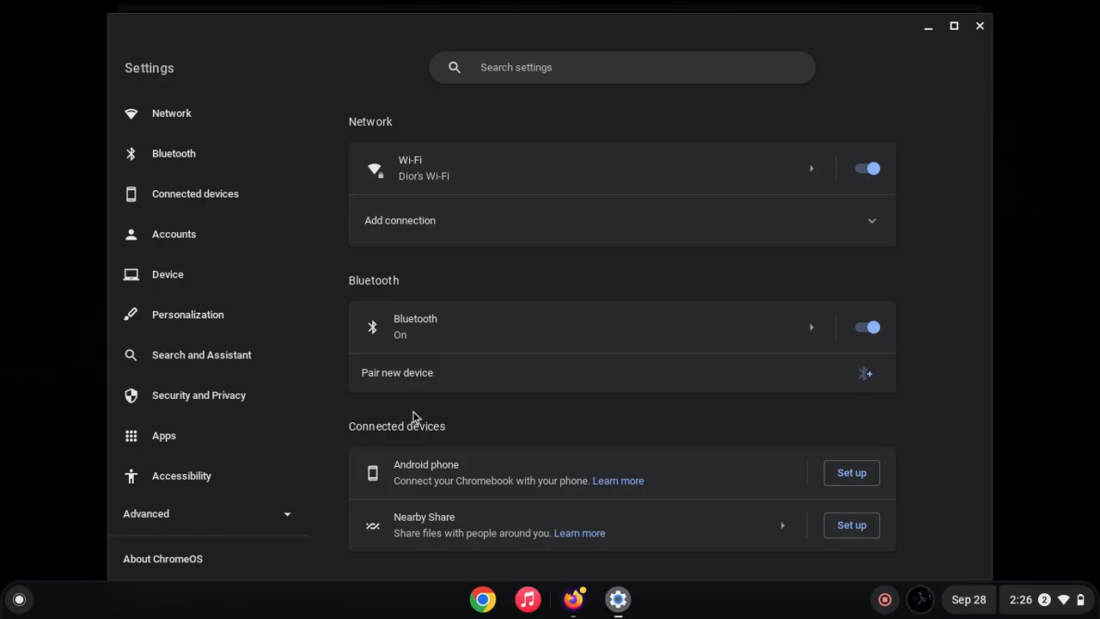
mouse_move(353, 399)
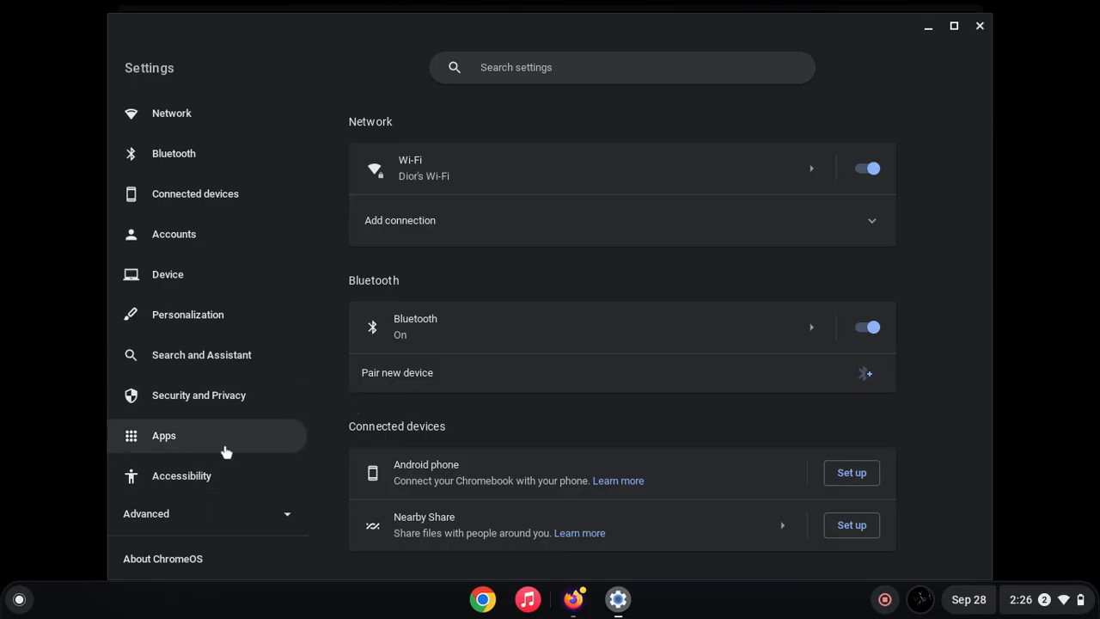
Browse the Apps, About ChromeOS and Developers sections of ChromeOS Settings.
left_click(165, 435)
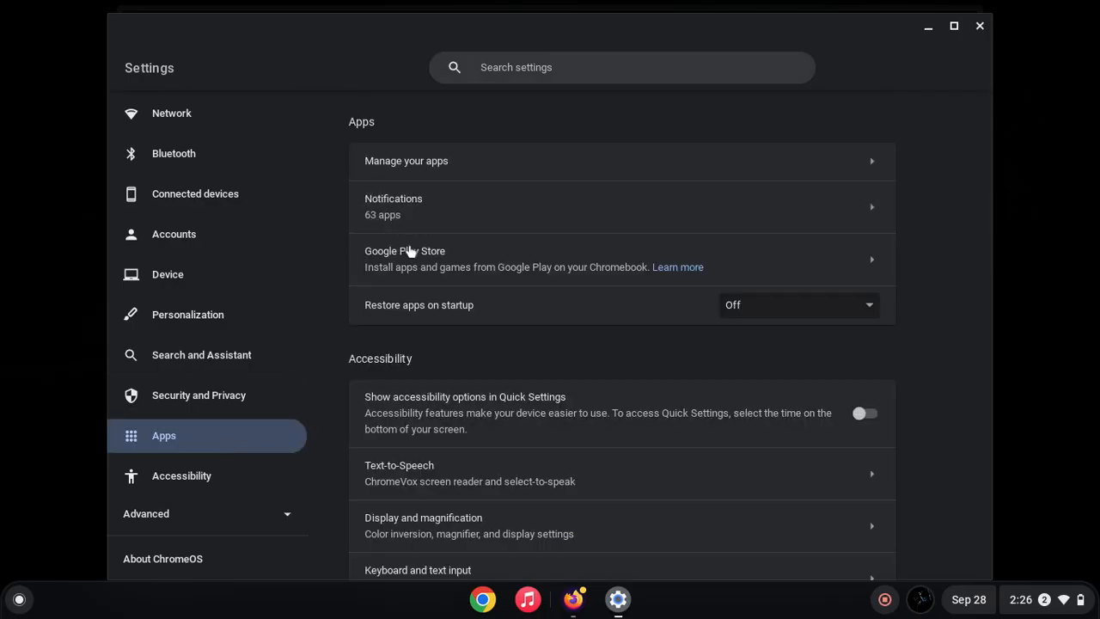
mouse_move(444, 325)
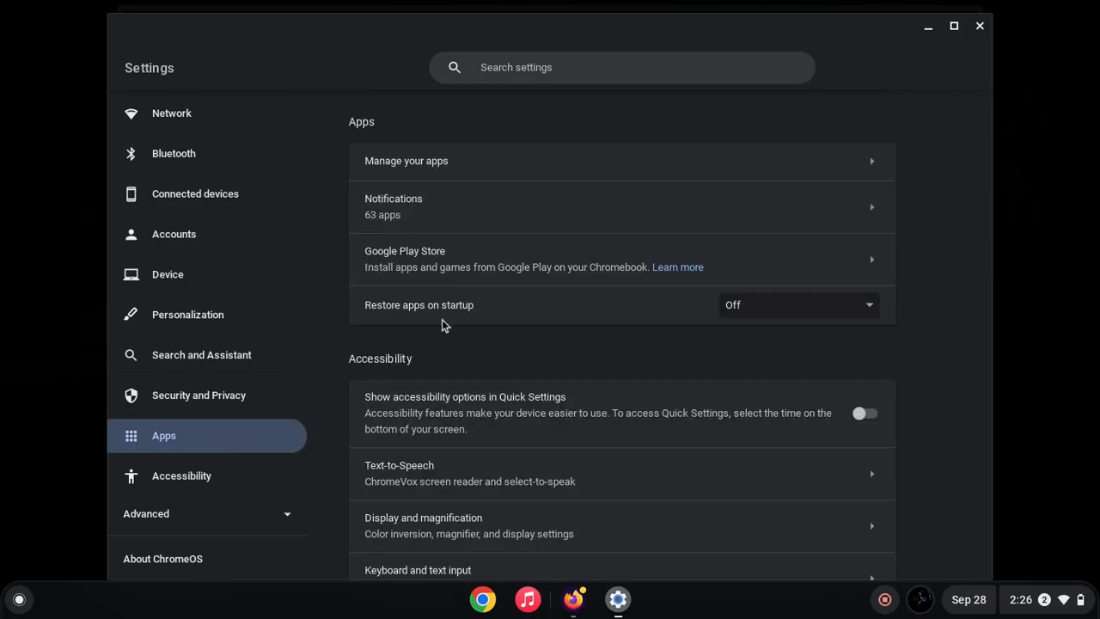
scroll("down", 3)
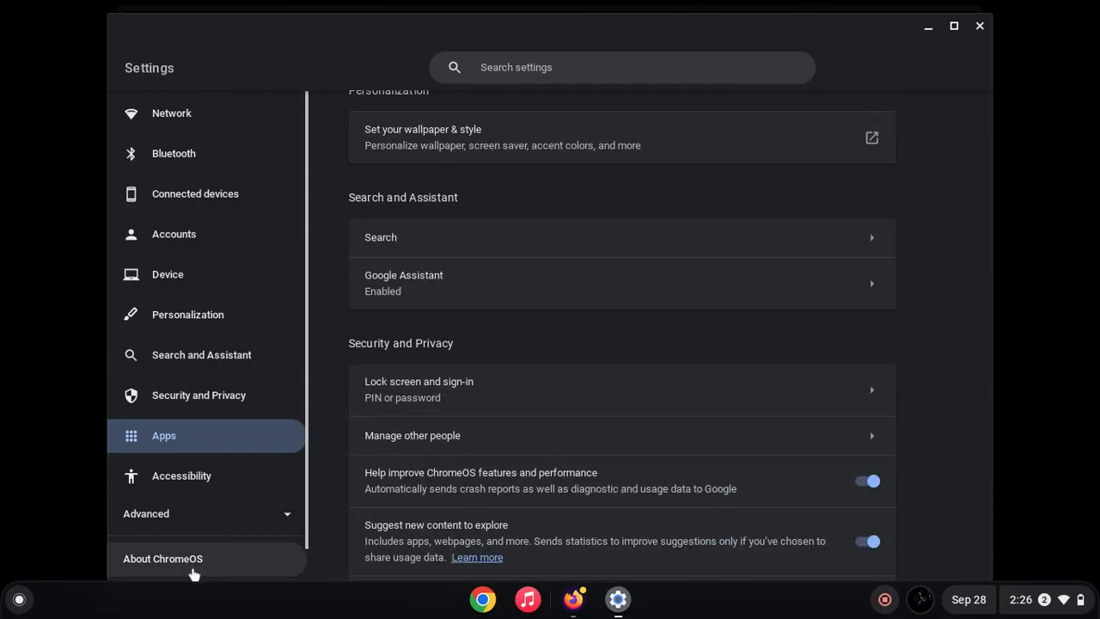
left_click(161, 558)
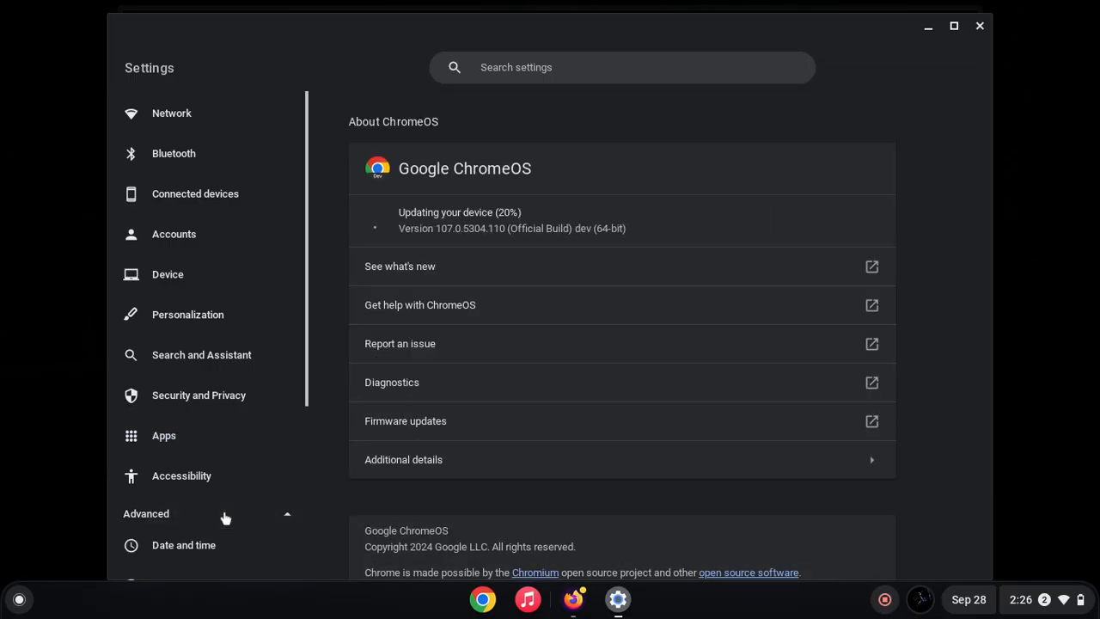
left_click(179, 488)
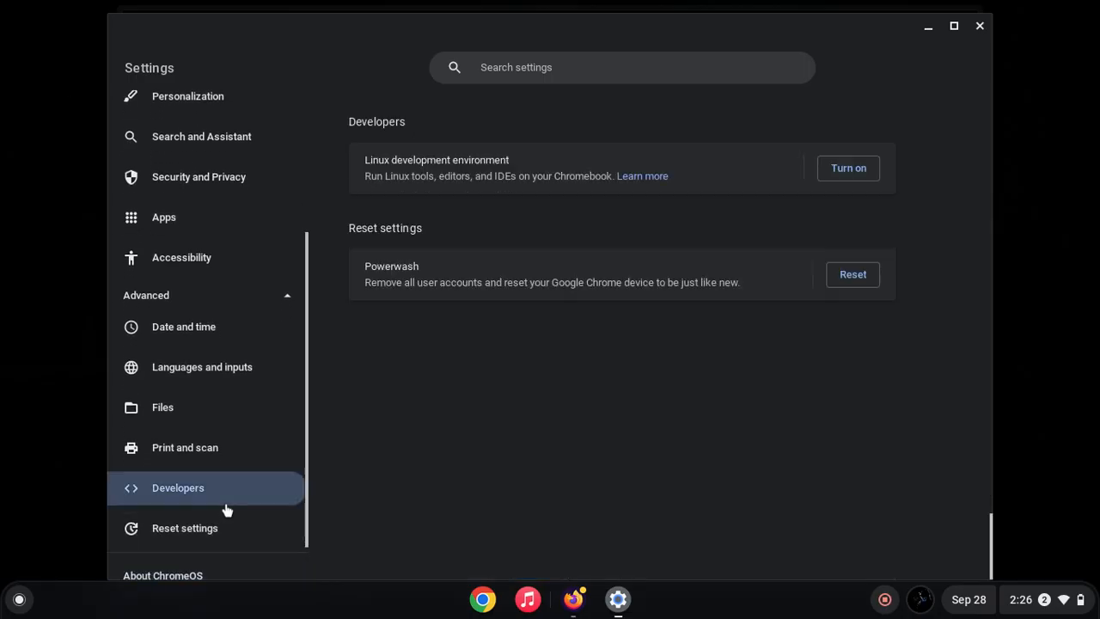
Look through Print and scan, Files and Accessibility, then return to the Apps settings.
left_click(186, 446)
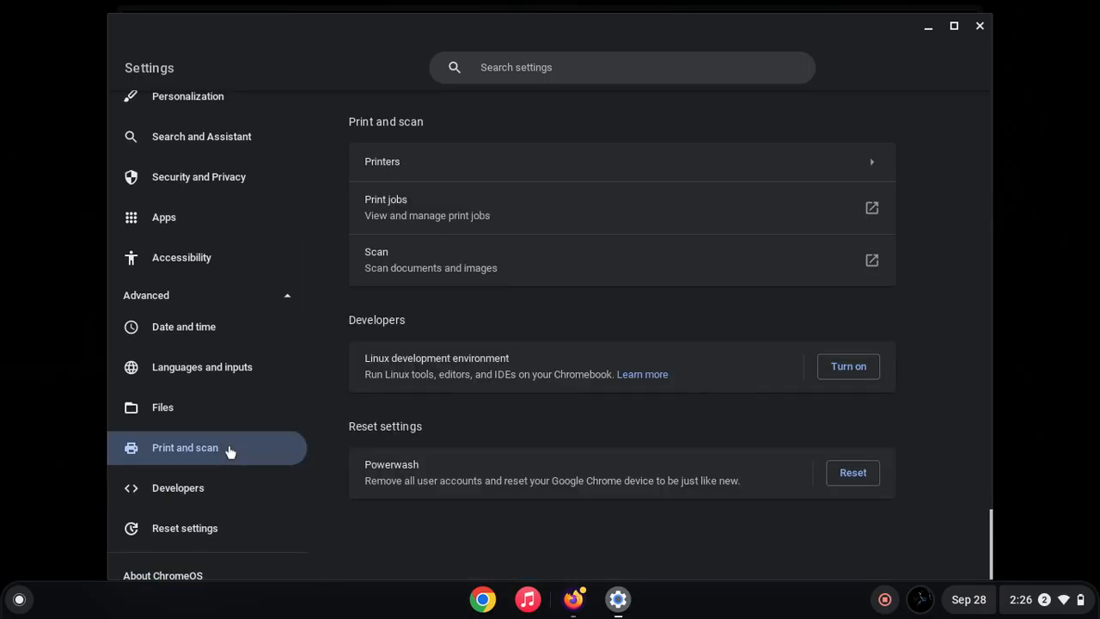
left_click(162, 405)
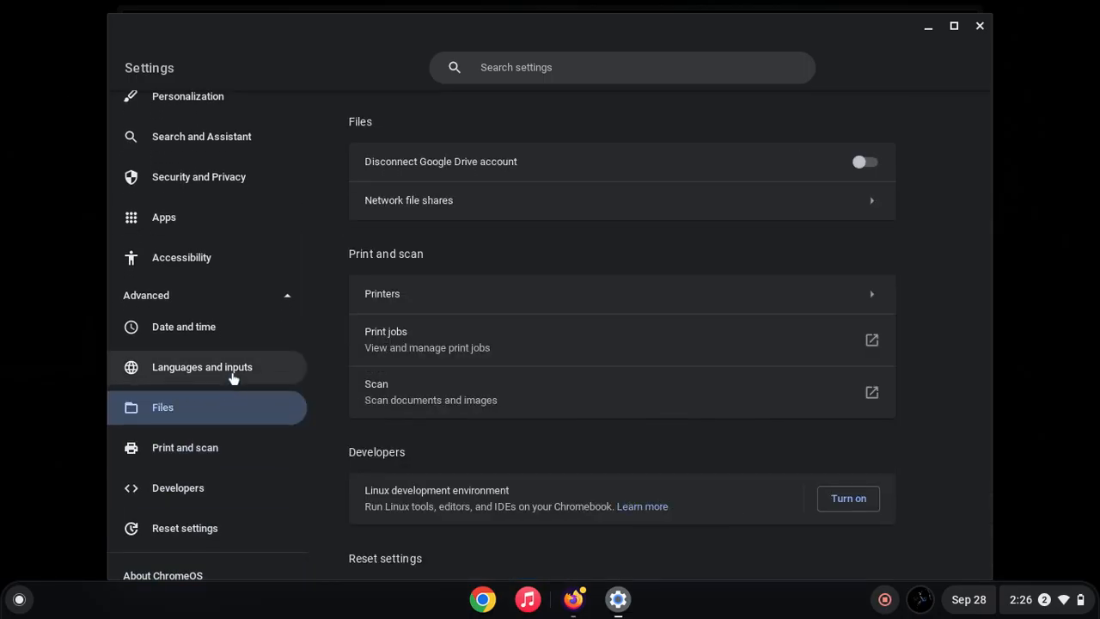
left_click(182, 258)
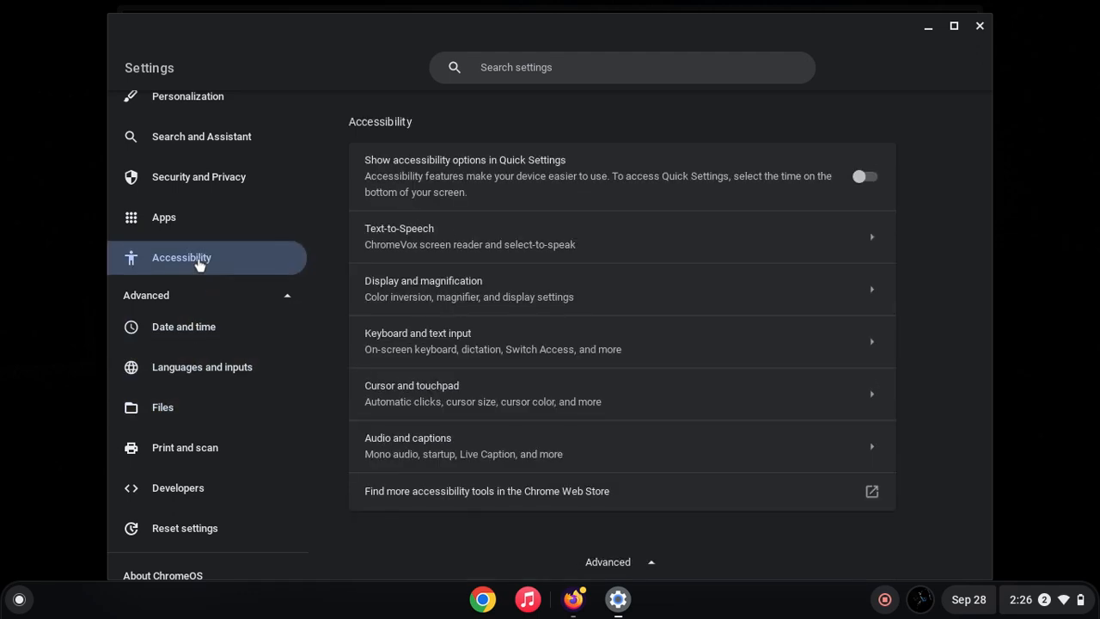
left_click(163, 216)
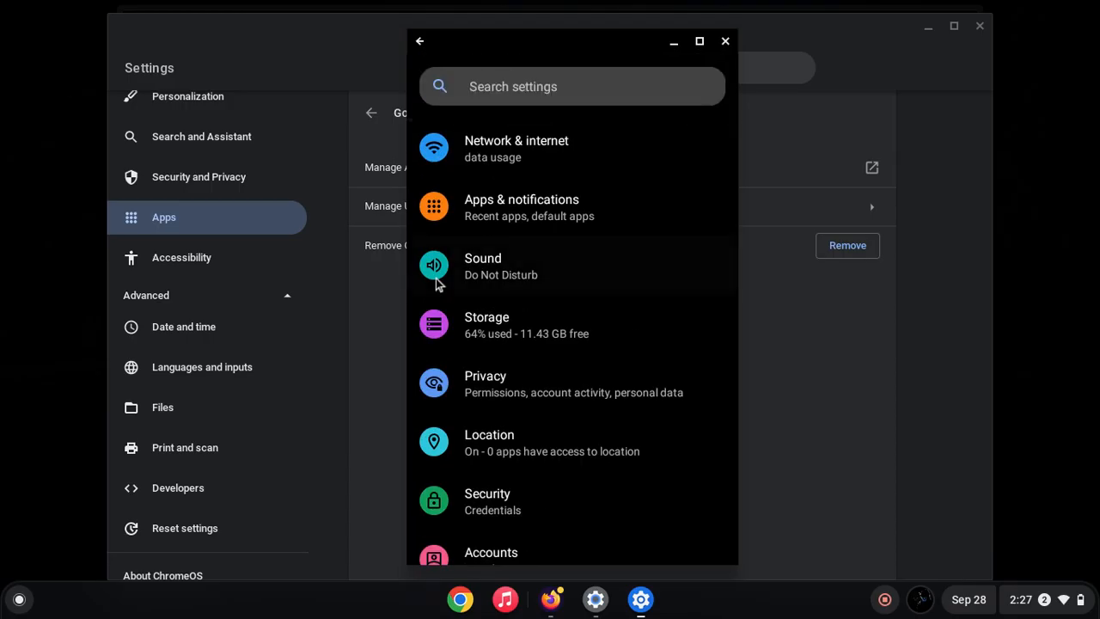
Grant Solid Explorer 'Allow management of all files' under its Files and media permission.
scroll("down", 3)
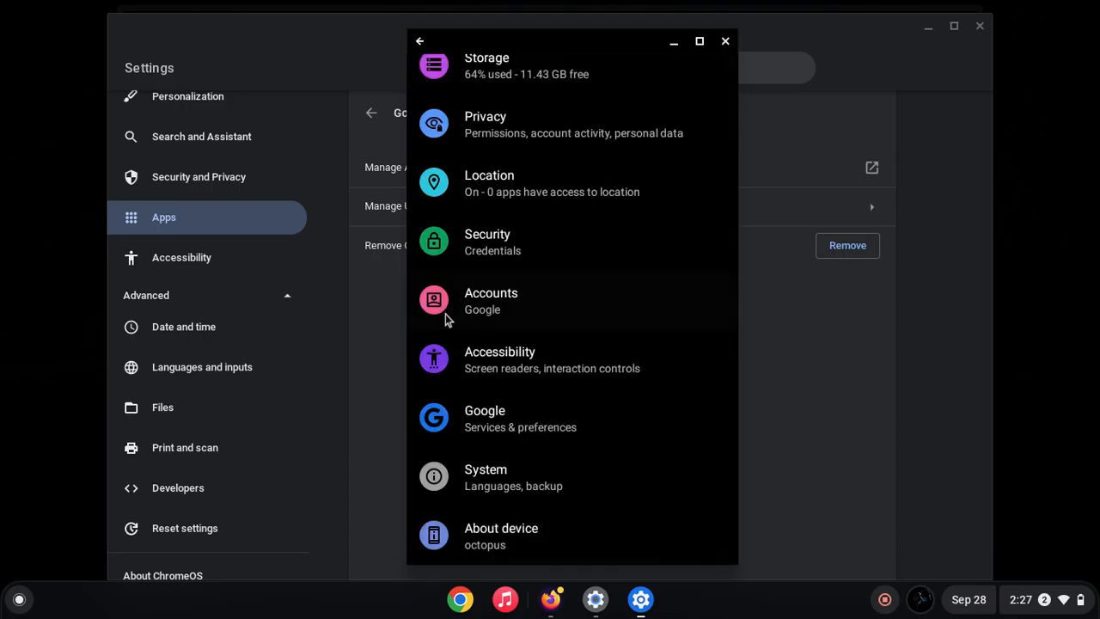
mouse_move(524, 474)
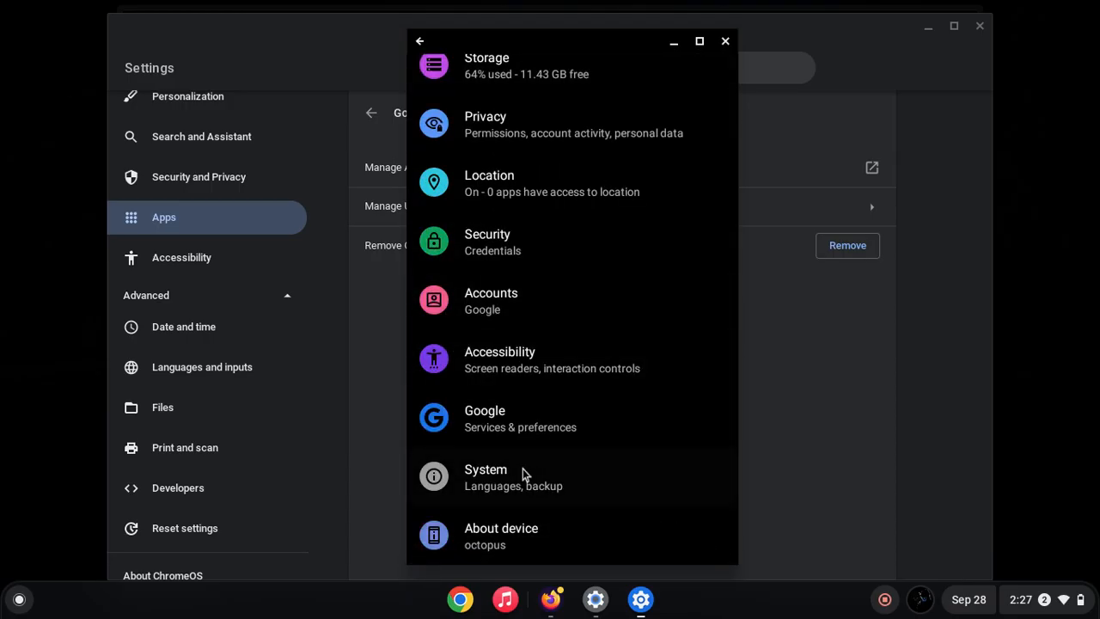
mouse_move(371, 7)
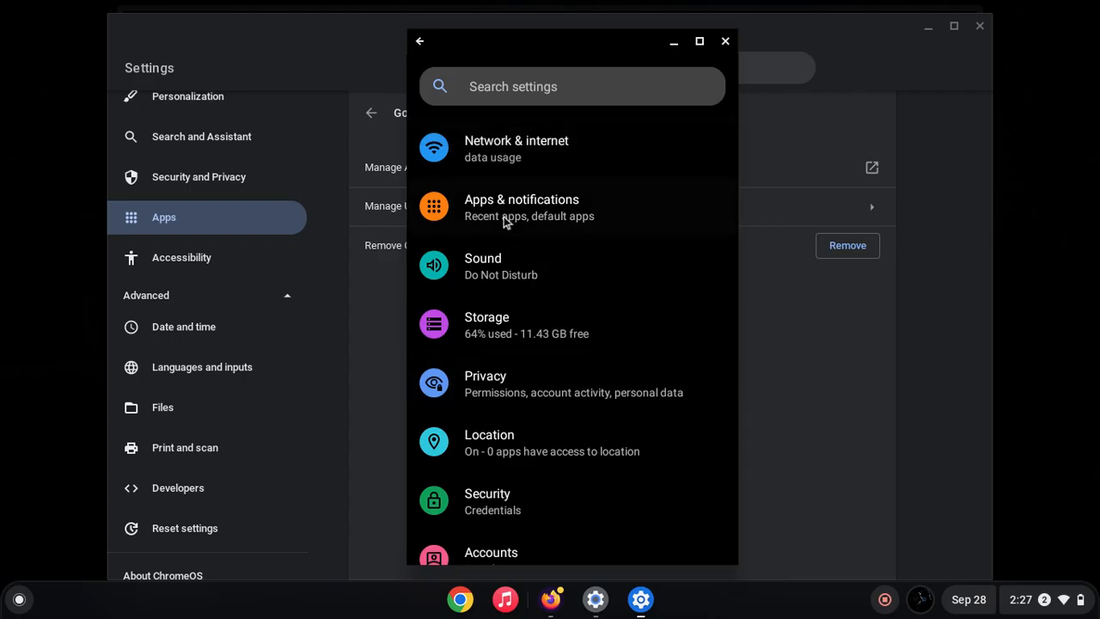
left_click(521, 206)
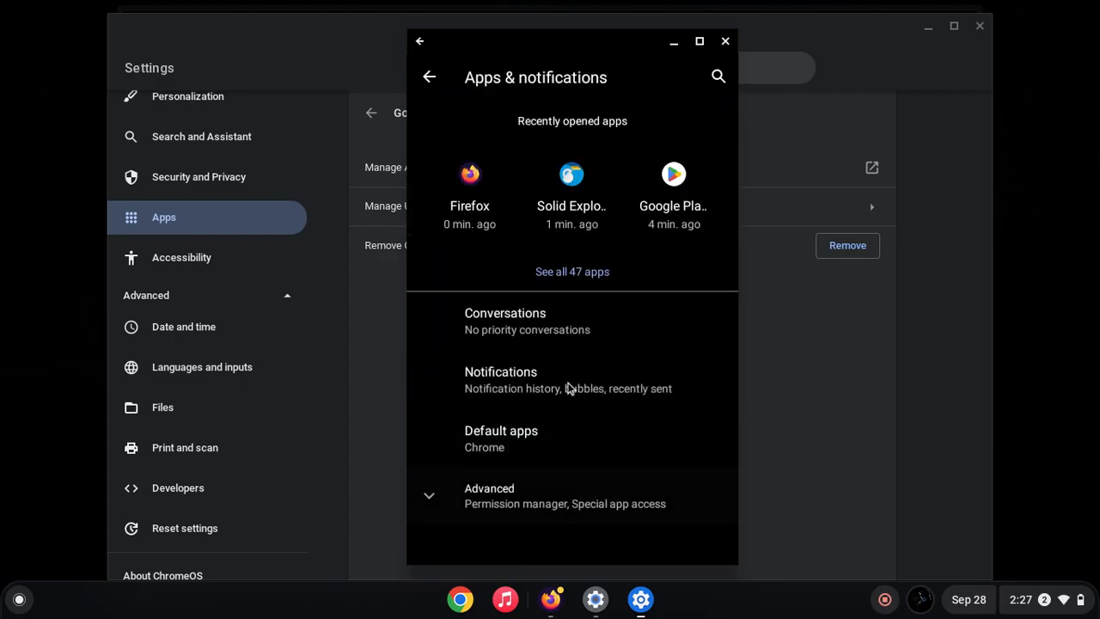
mouse_move(553, 186)
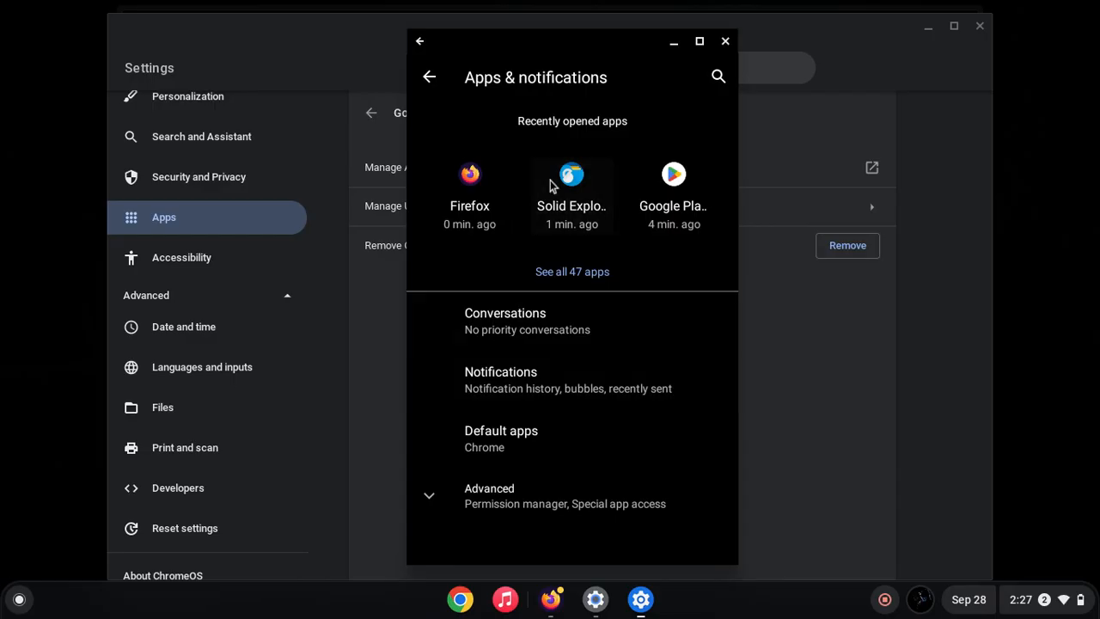
left_click(570, 189)
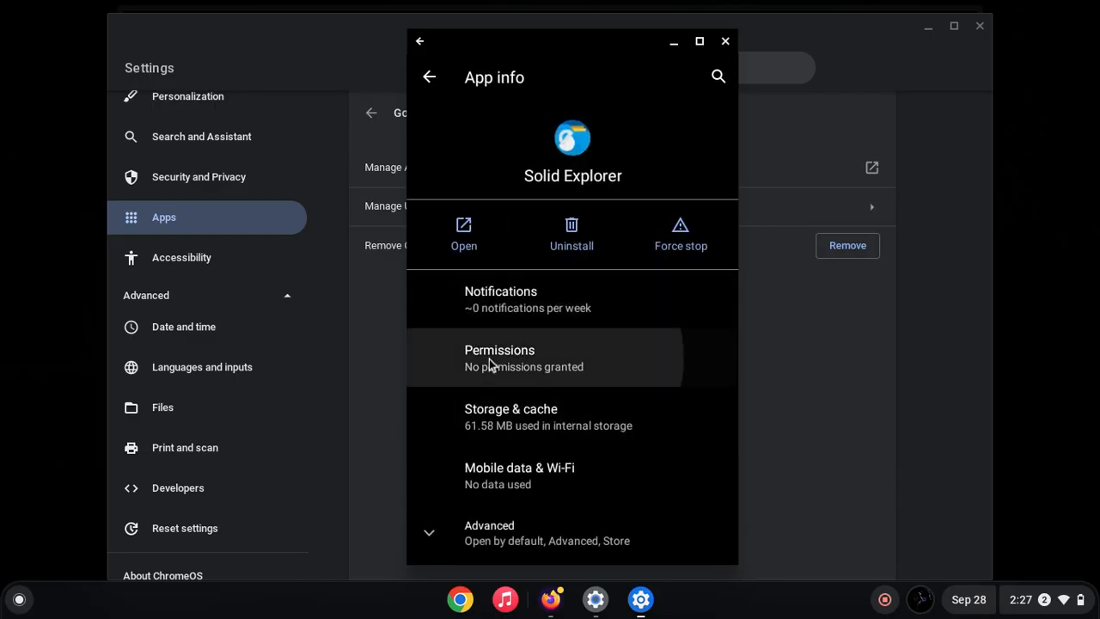
left_click(499, 357)
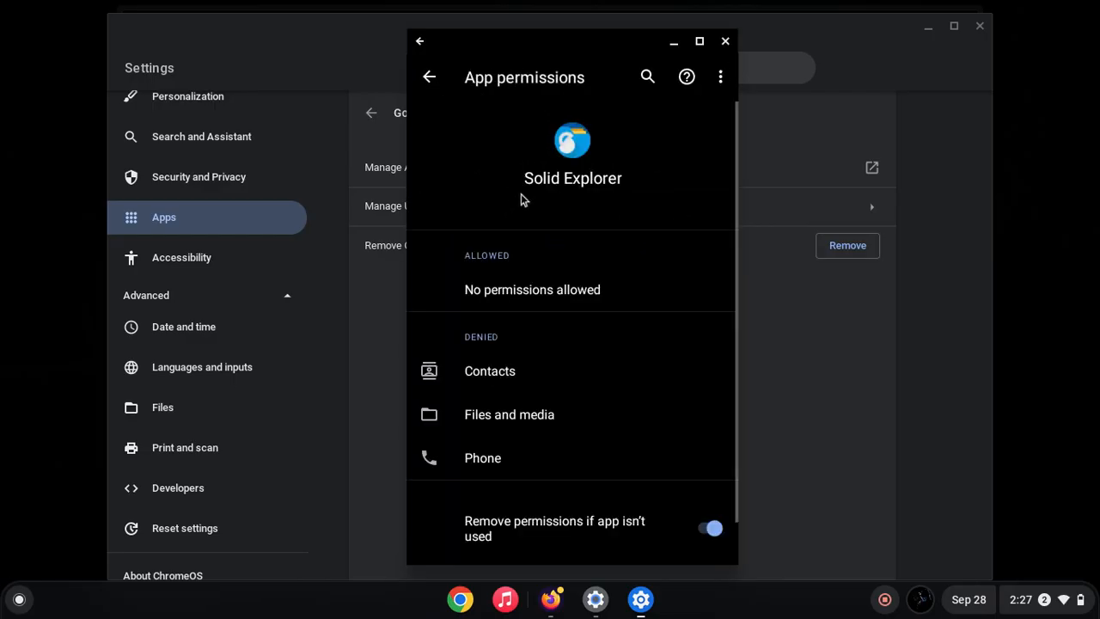
left_click(508, 414)
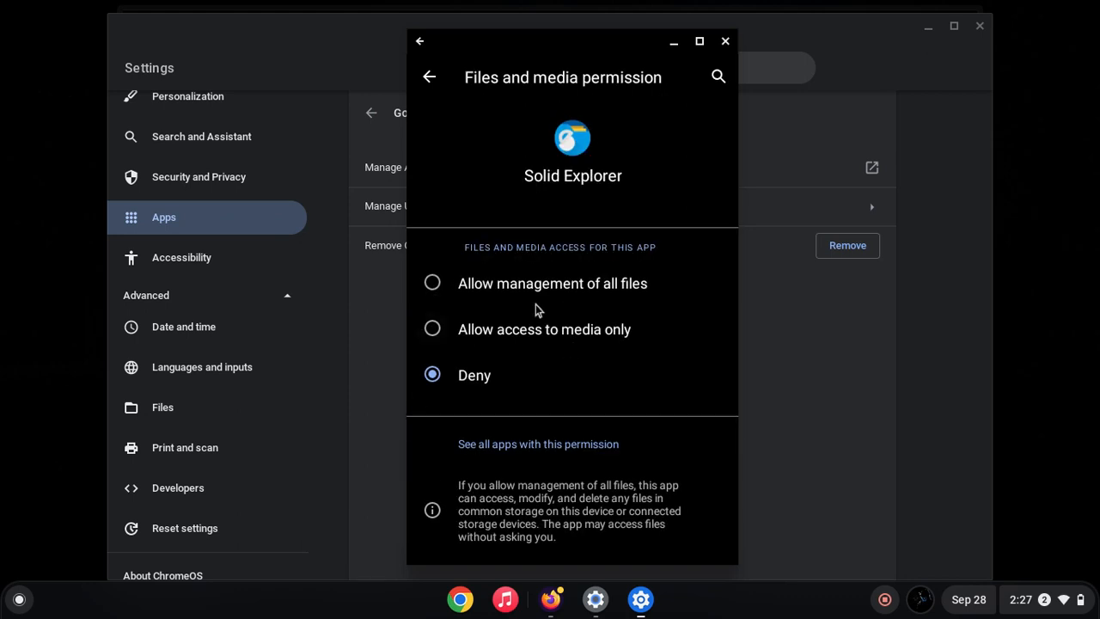
mouse_move(550, 293)
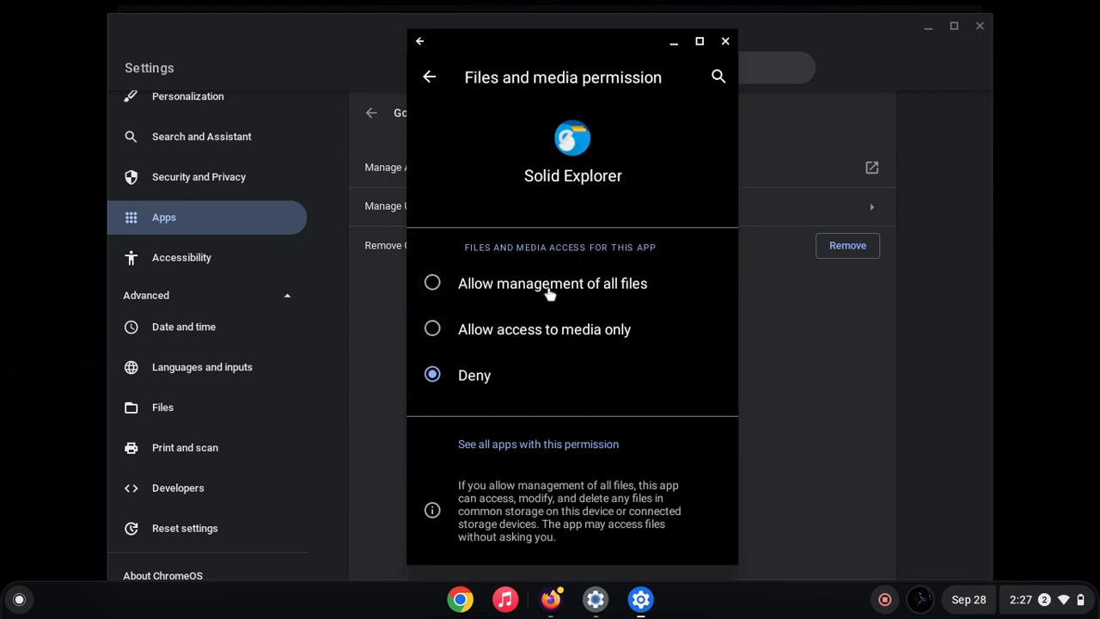
left_click(433, 282)
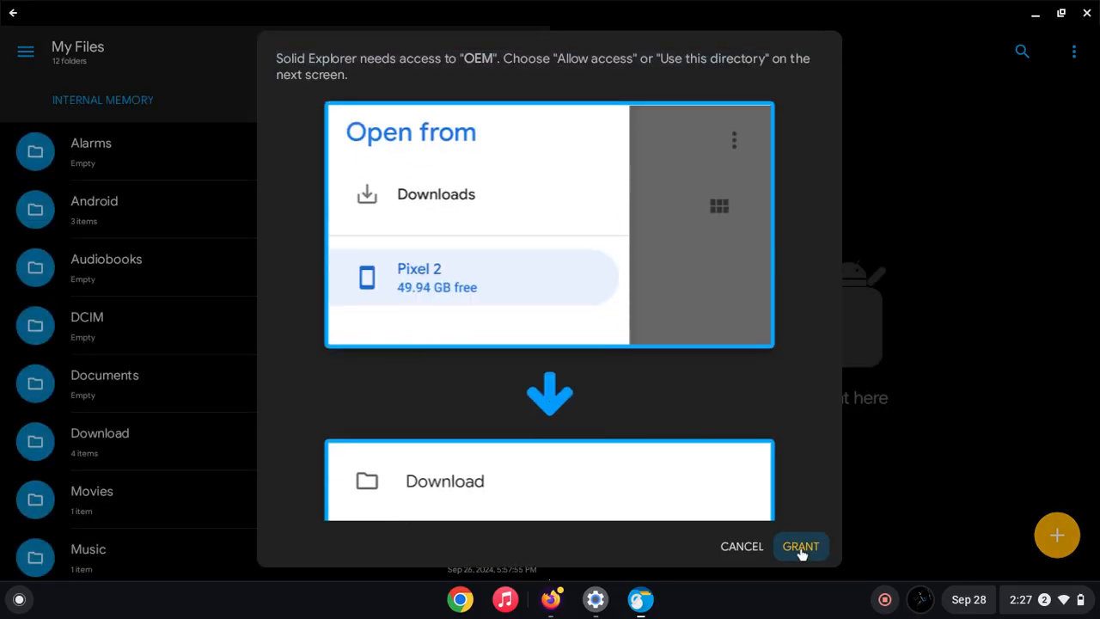
Start granting access to the OEM folder and try creating a new folder named 'Das' there.
left_click(801, 546)
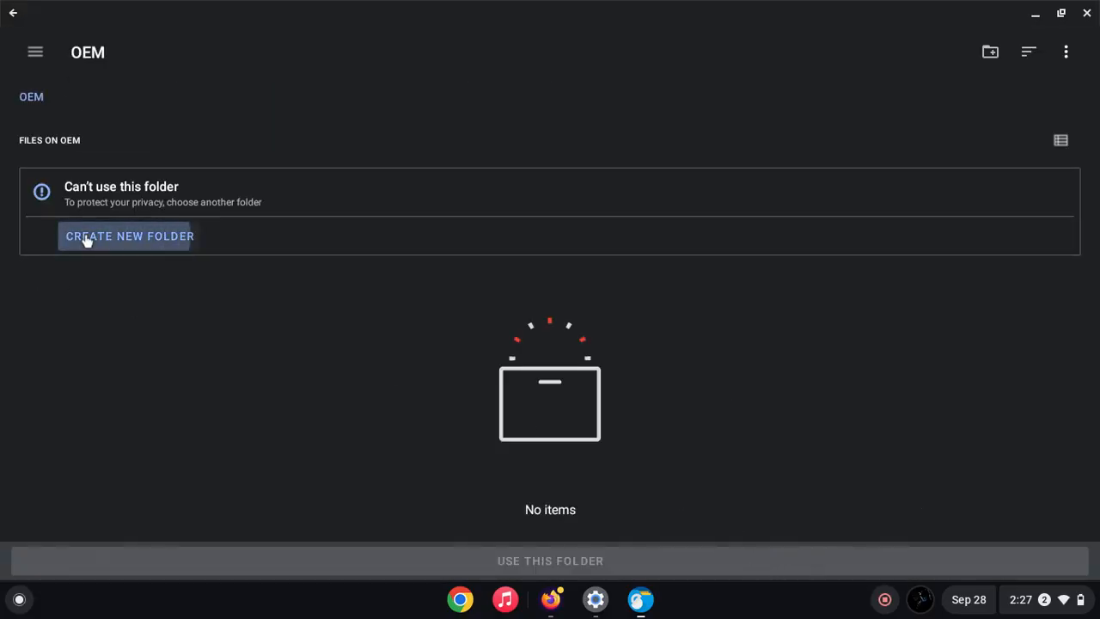
left_click(127, 235)
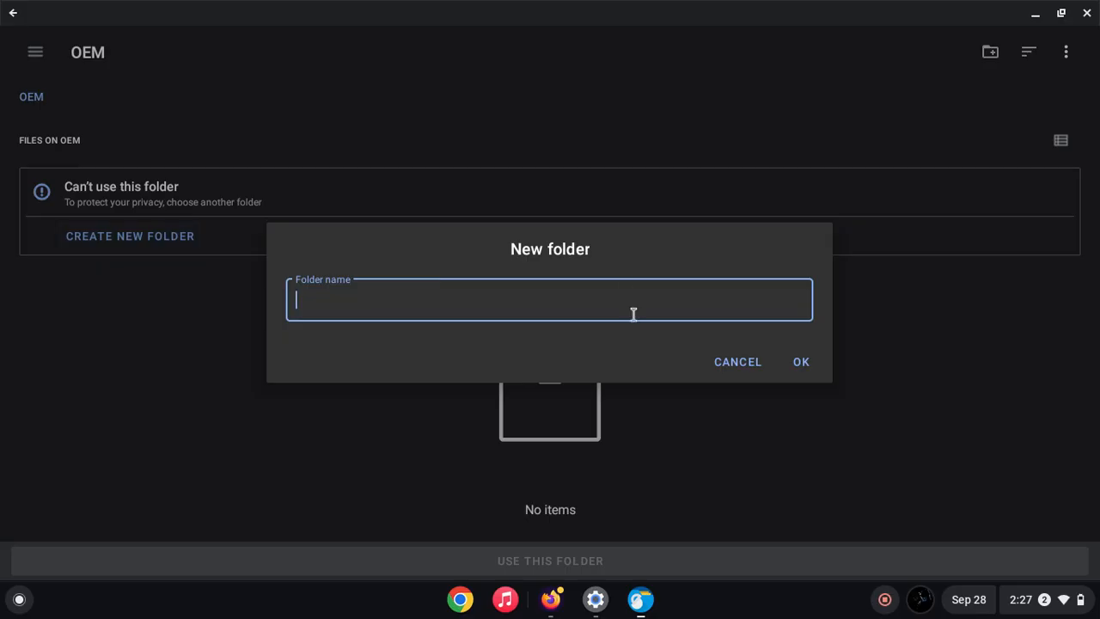
type("Das")
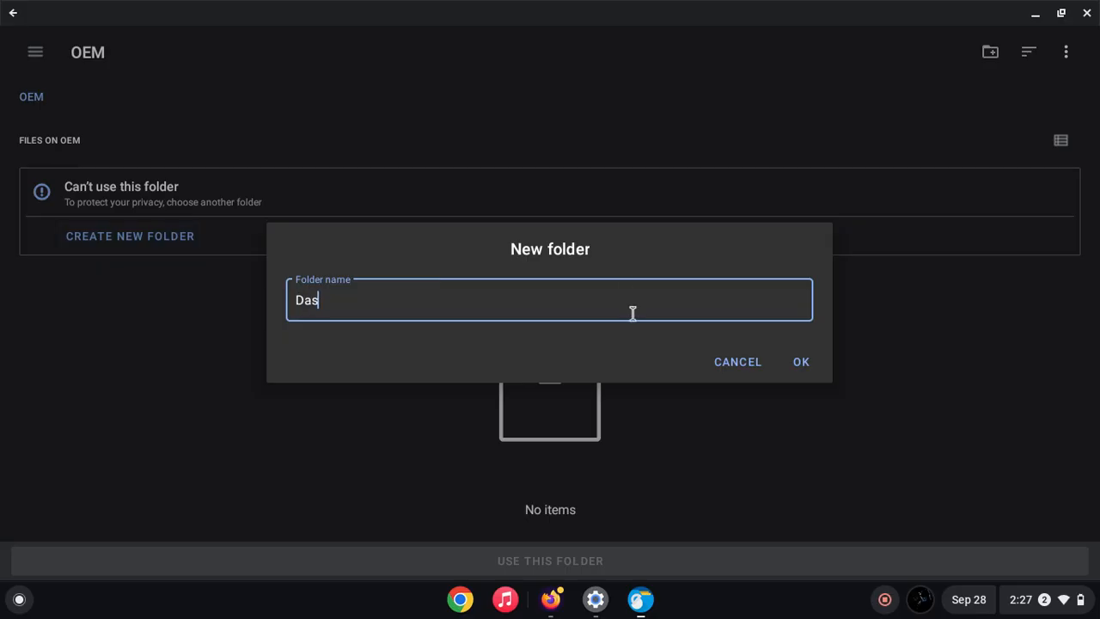
left_click(801, 361)
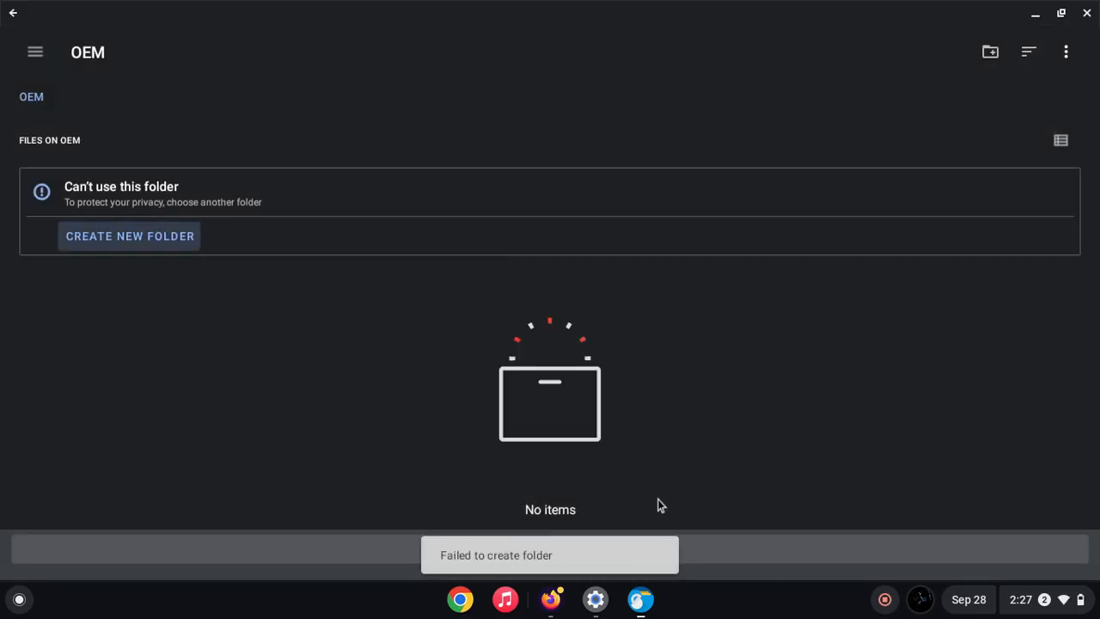
Pick My files > Downloads as the access folder and allow it, ending with the incorrect-directory warning.
left_click(34, 51)
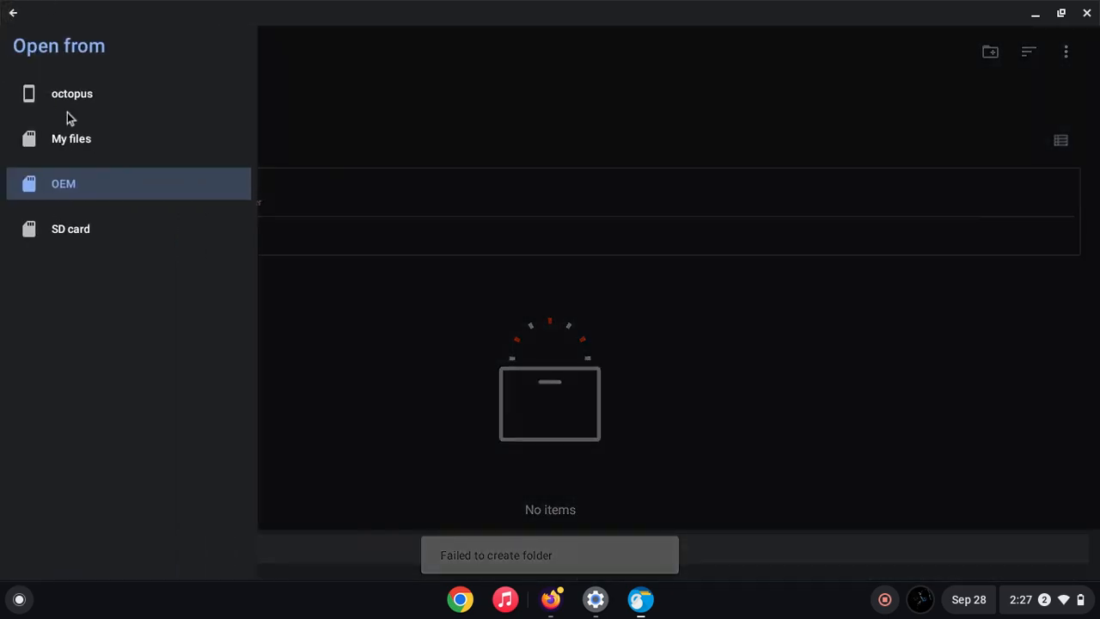
left_click(70, 137)
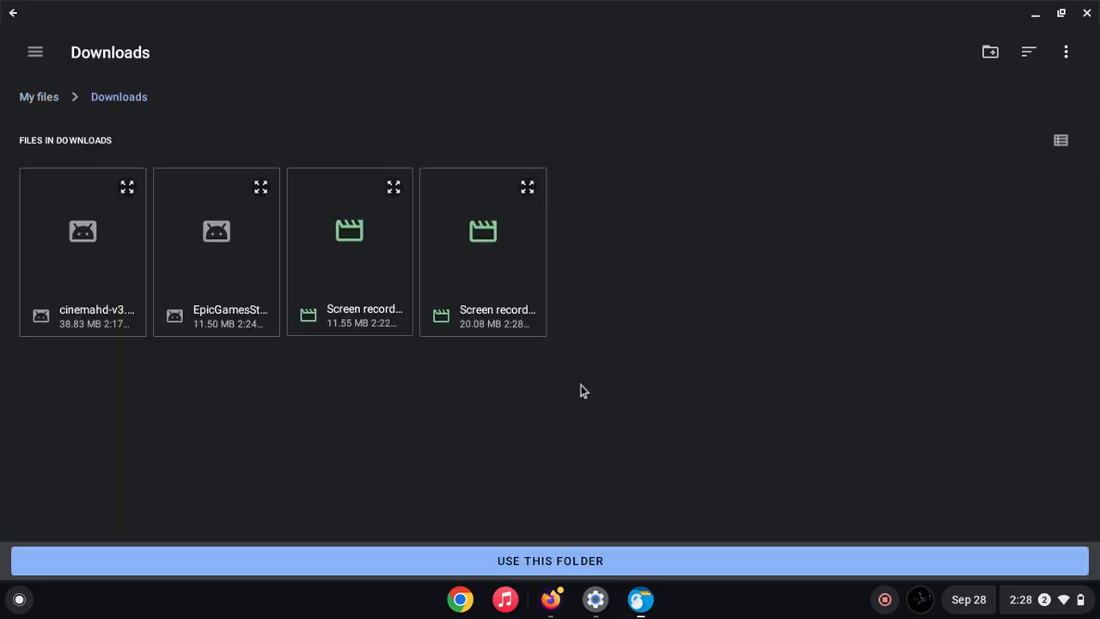
left_click(549, 560)
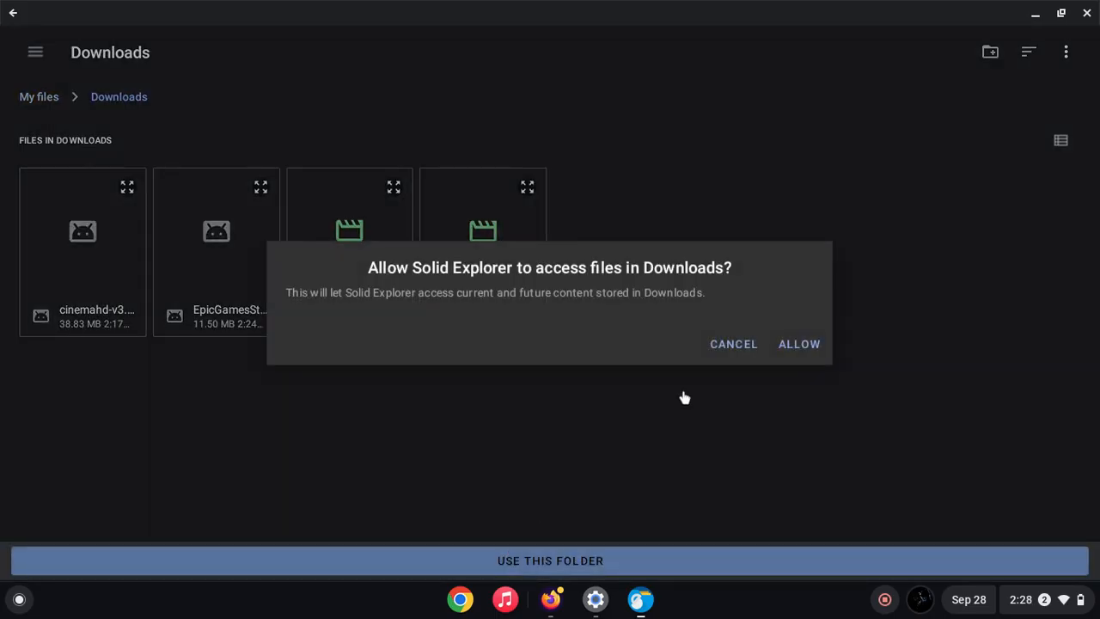
left_click(797, 344)
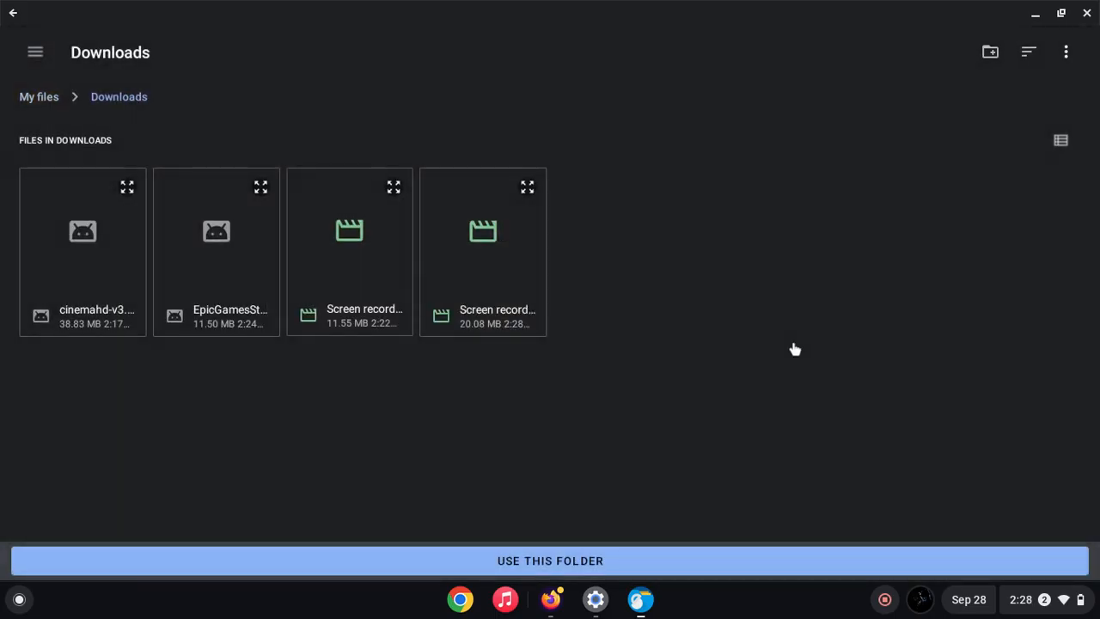
left_click(550, 560)
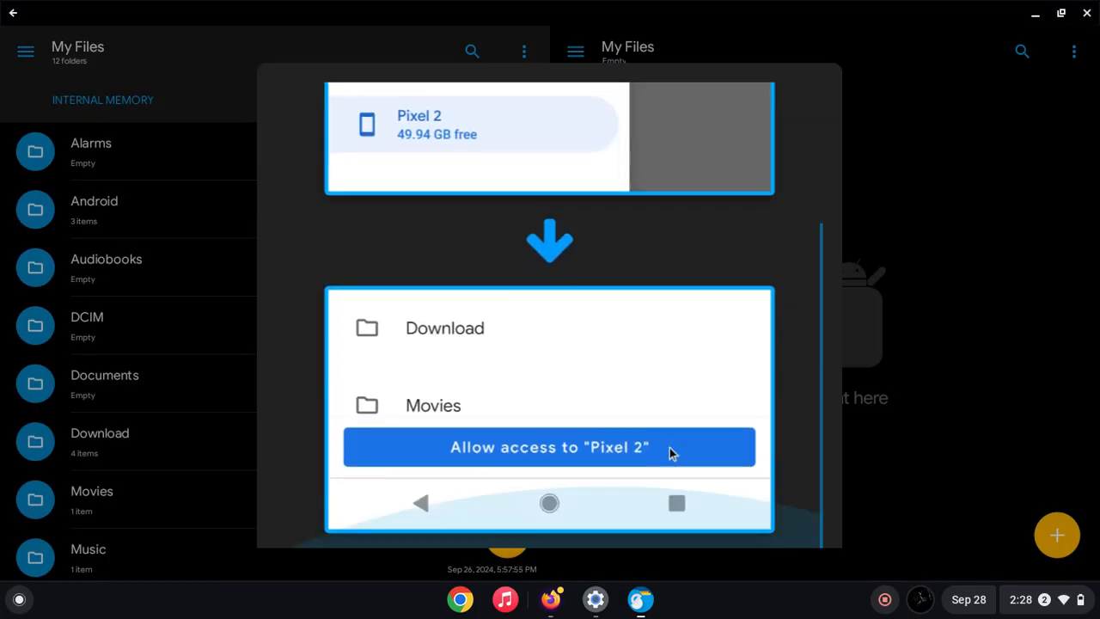
left_click(550, 447)
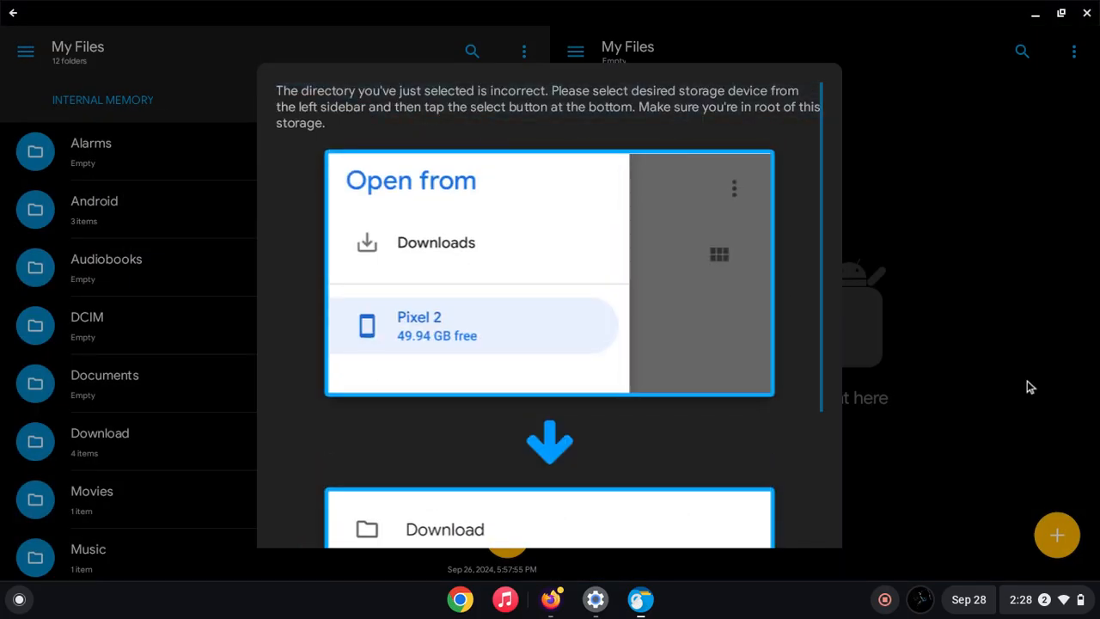
mouse_move(774, 330)
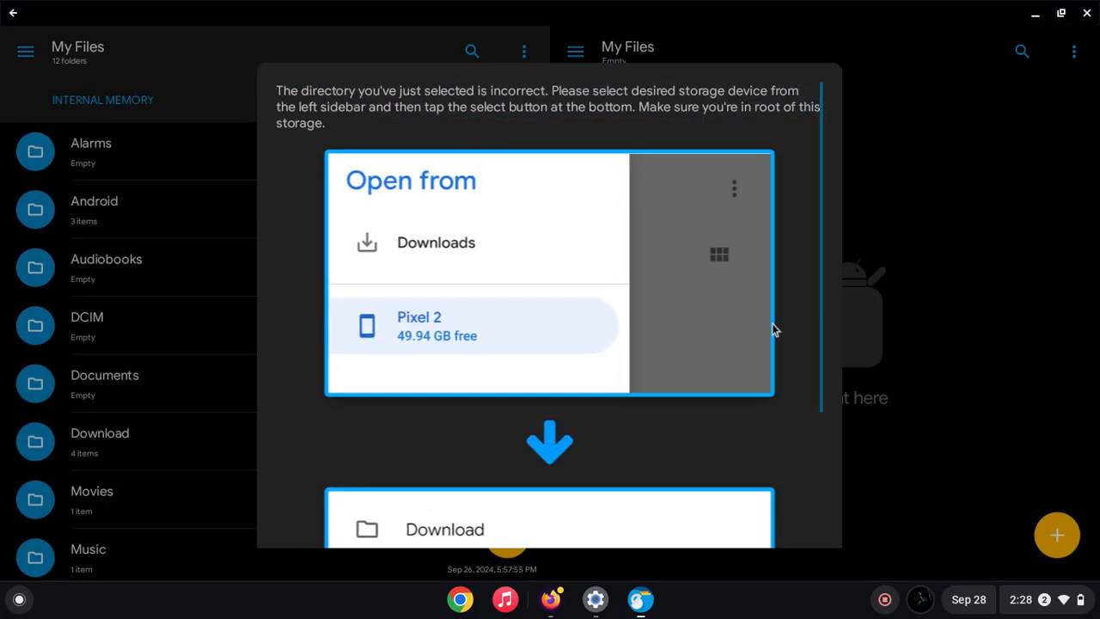
mouse_move(718, 325)
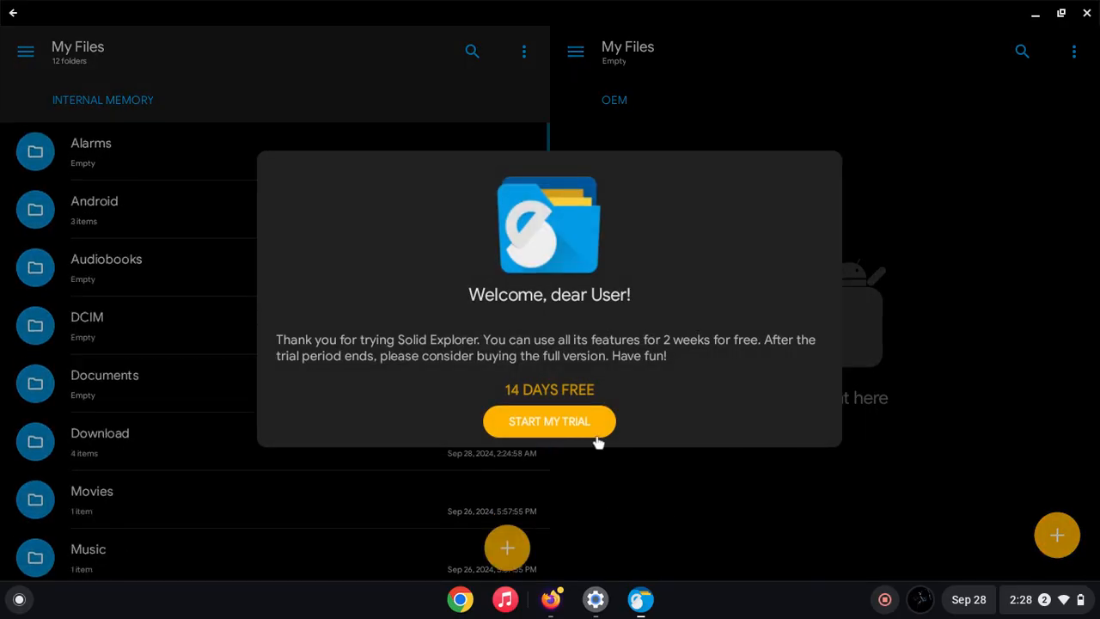
Start Solid Explorer's 14-day free trial and open EpicGamesStore.apk from the Download folder.
left_click(550, 421)
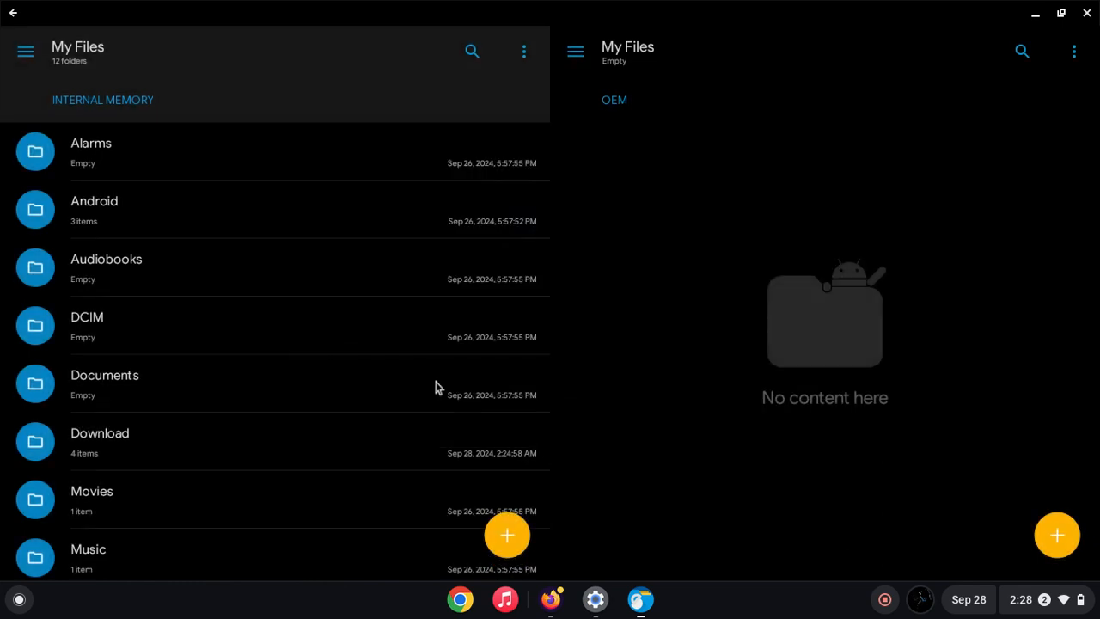
mouse_move(199, 203)
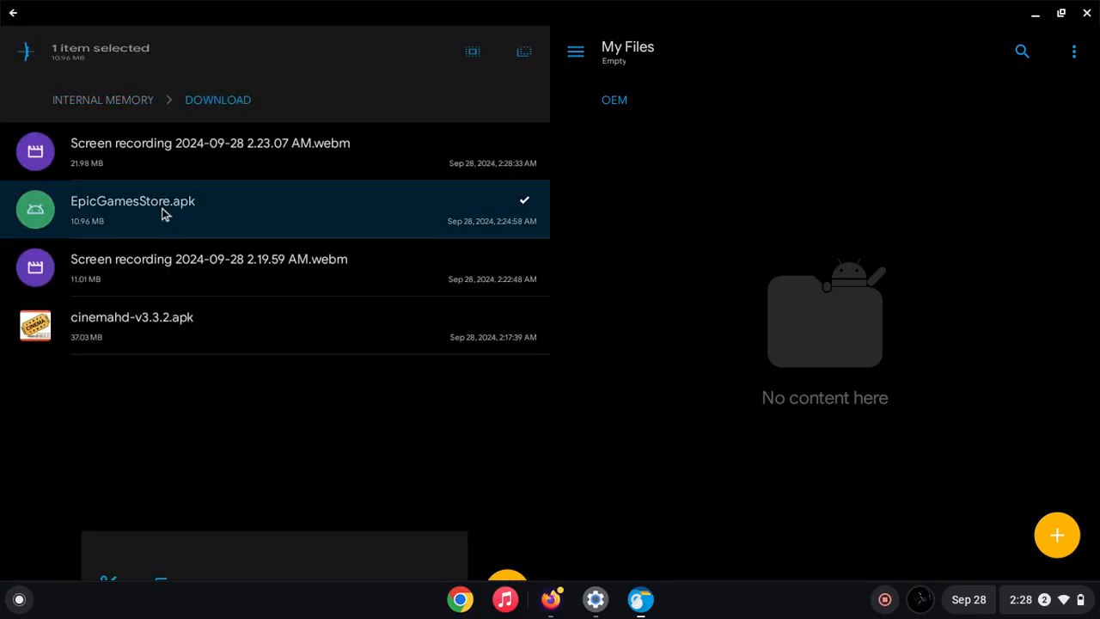
right_click(165, 213)
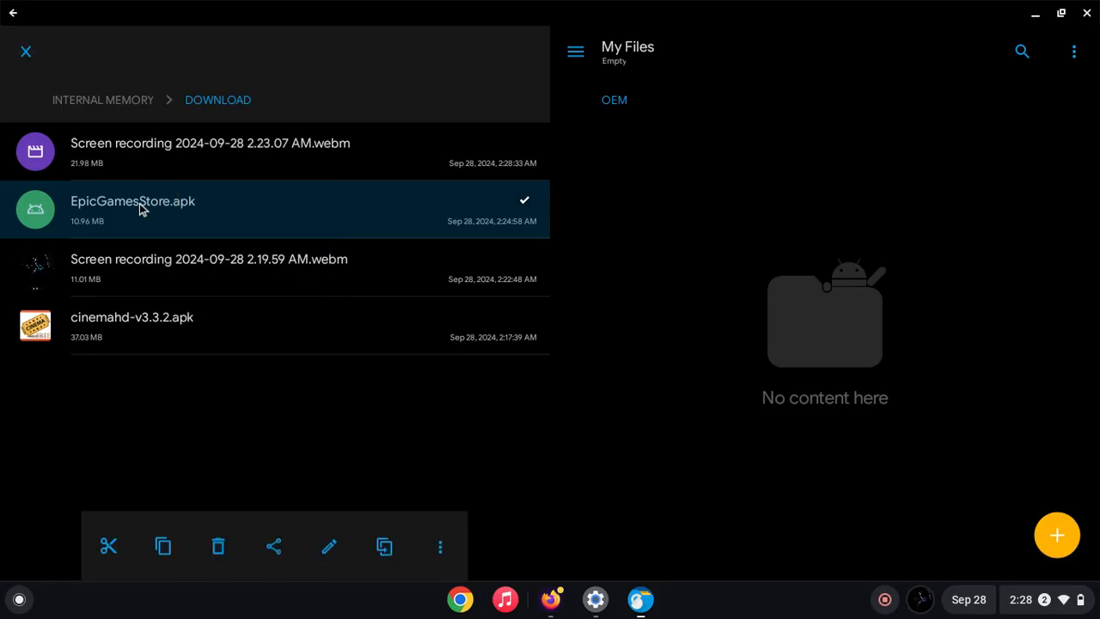
double_click(133, 201)
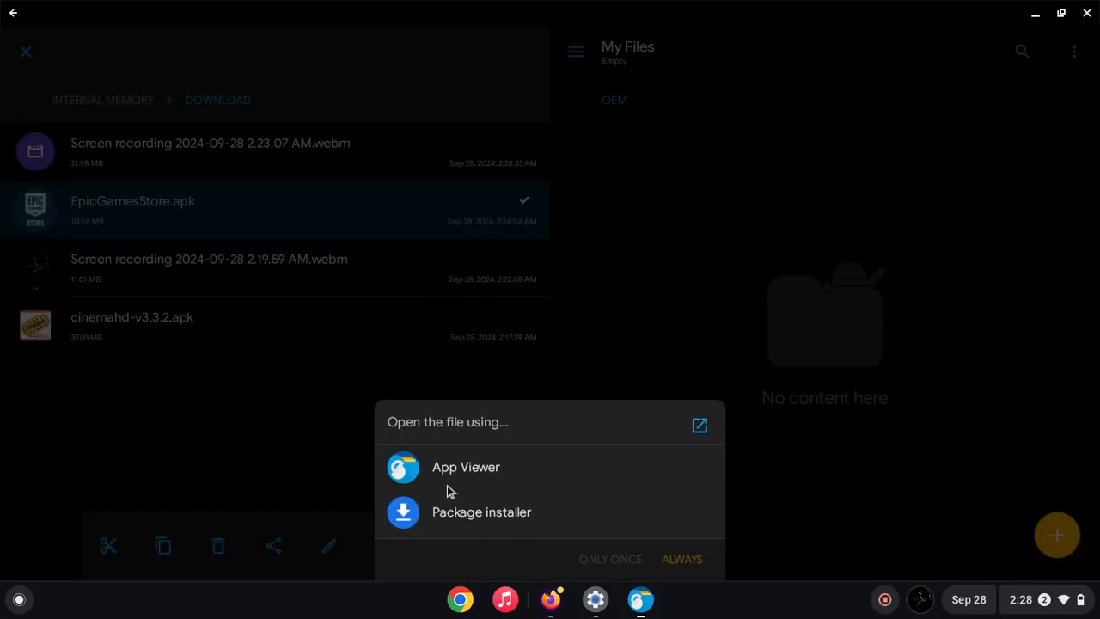
Choose App Viewer to open the APK, only this once.
left_click(466, 467)
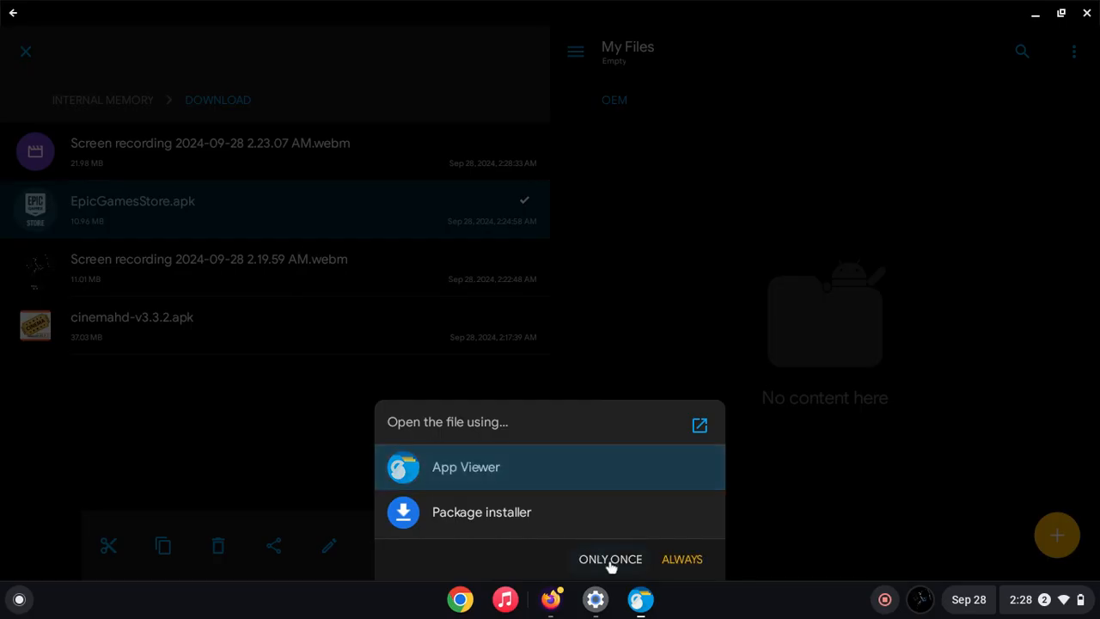
left_click(609, 559)
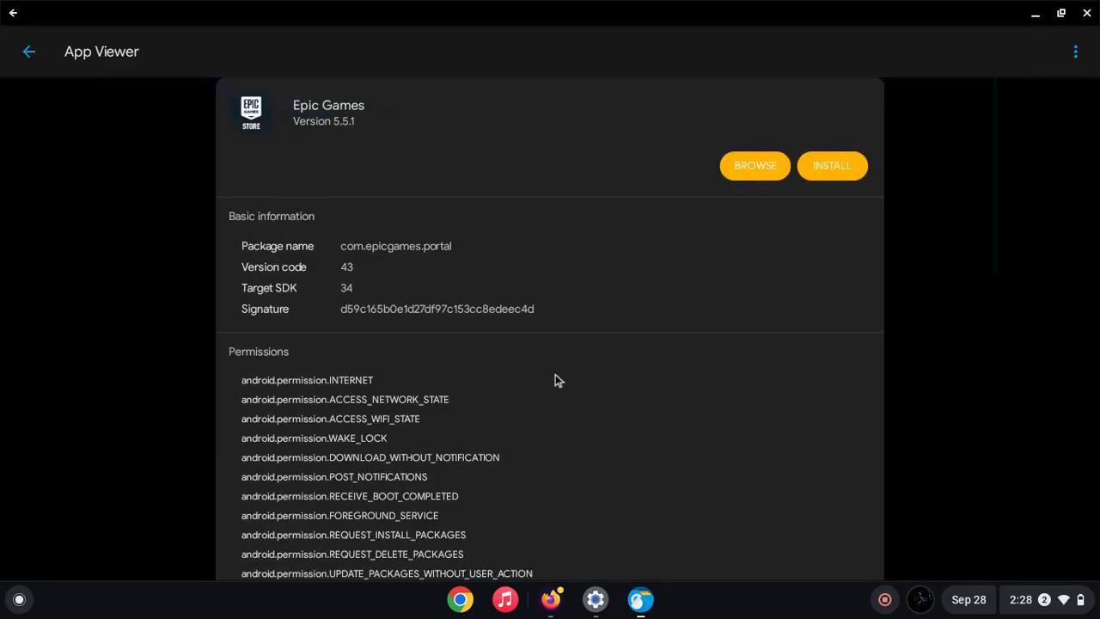
mouse_move(31, 97)
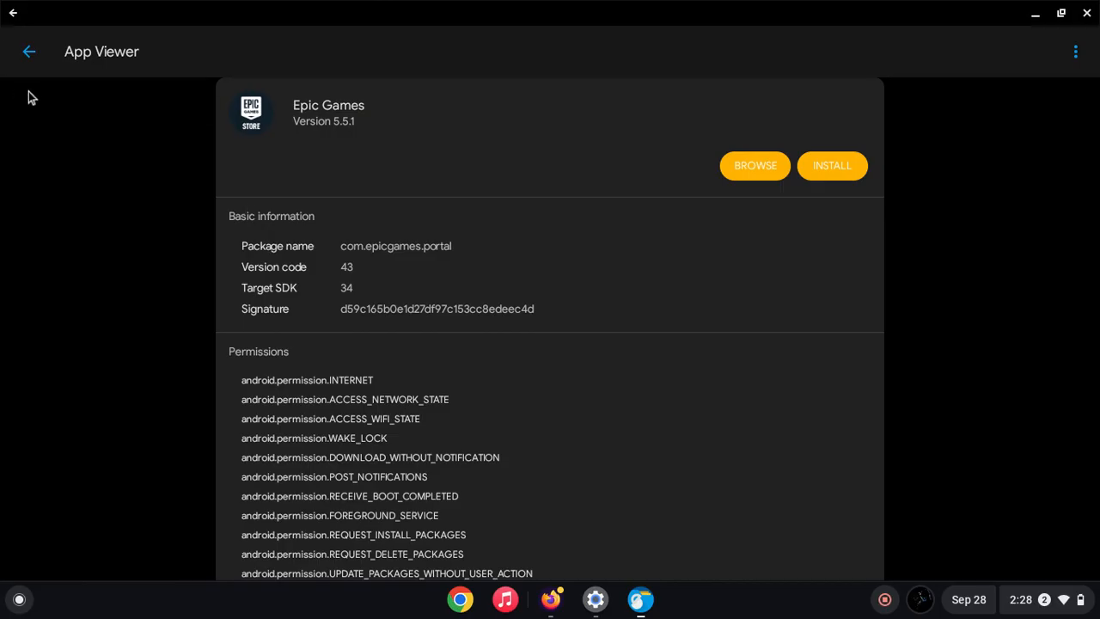
mouse_move(454, 394)
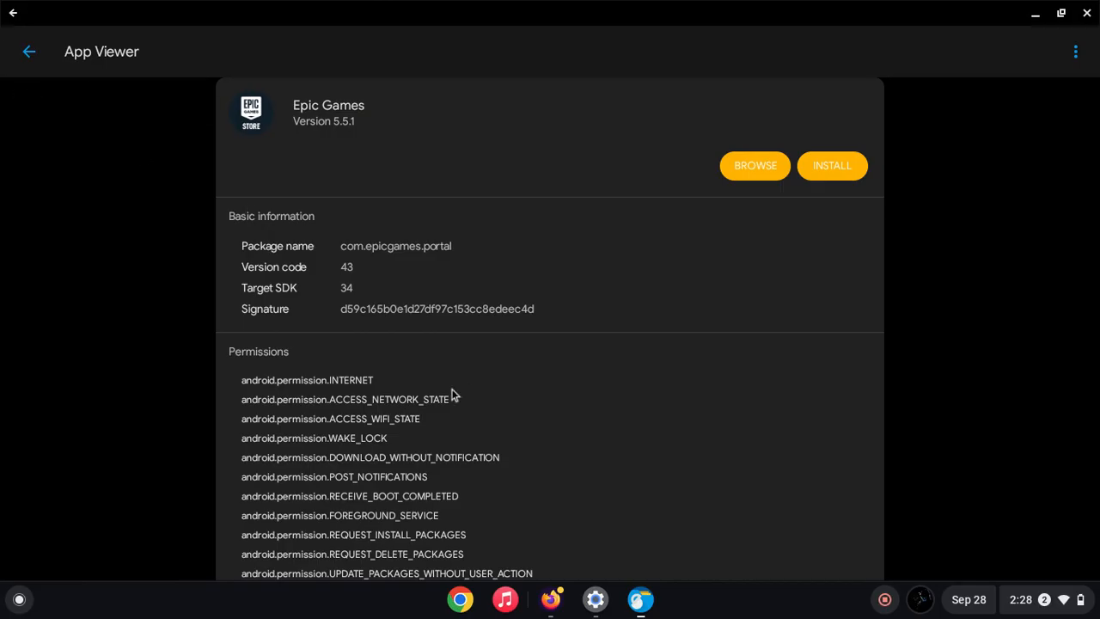
mouse_move(455, 394)
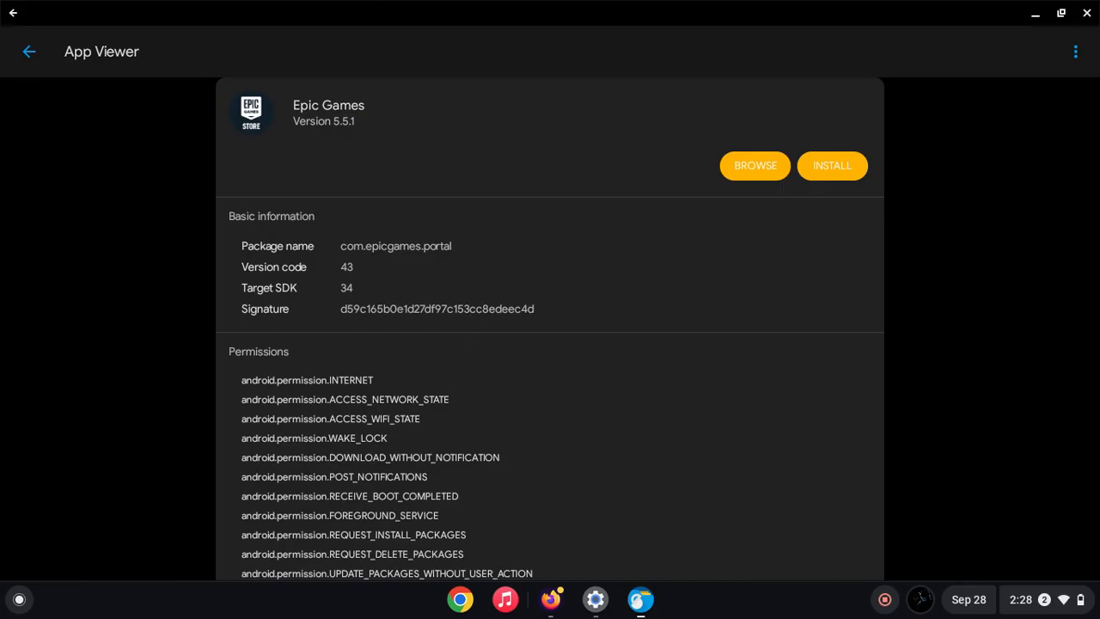
Install the Epic Games package, allowing Solid Explorer to install unknown apps, then dismiss the installed message.
left_click(832, 164)
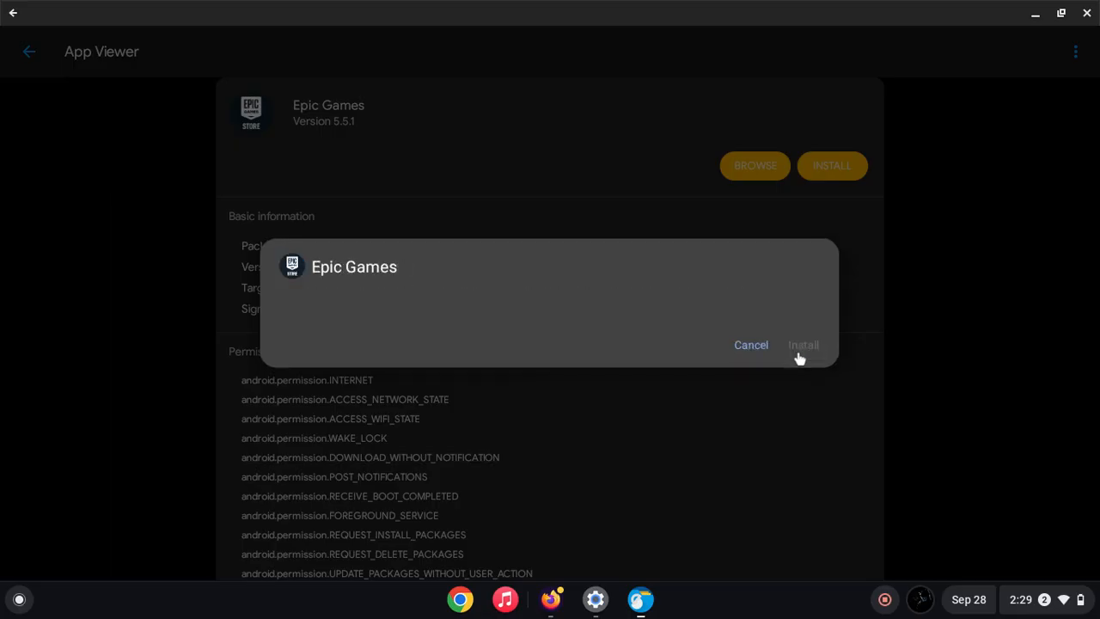
left_click(803, 344)
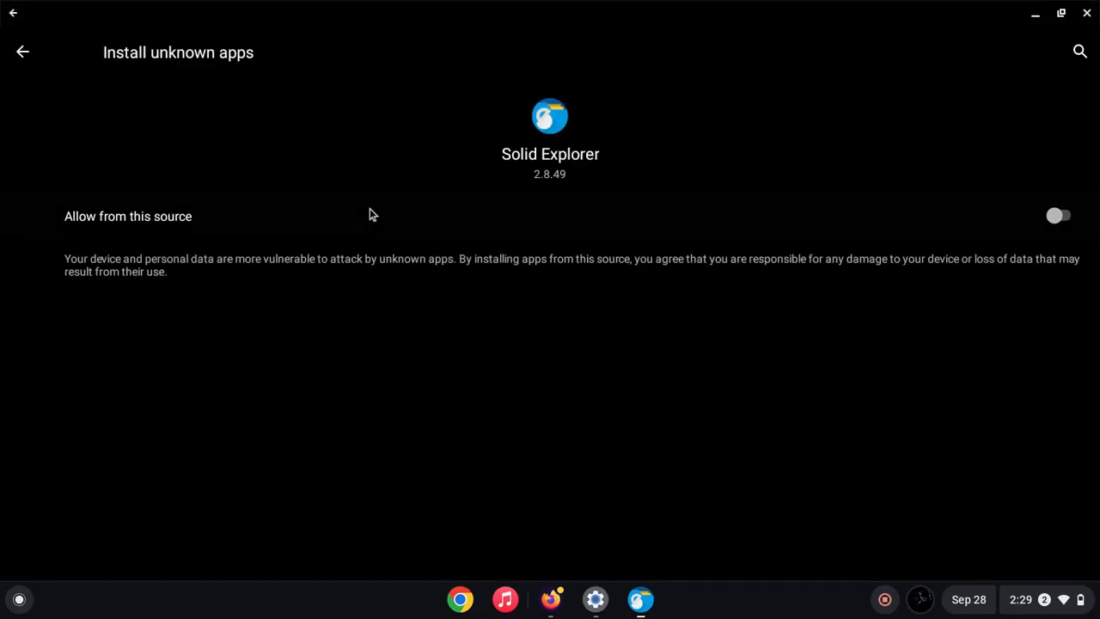
left_click(1059, 215)
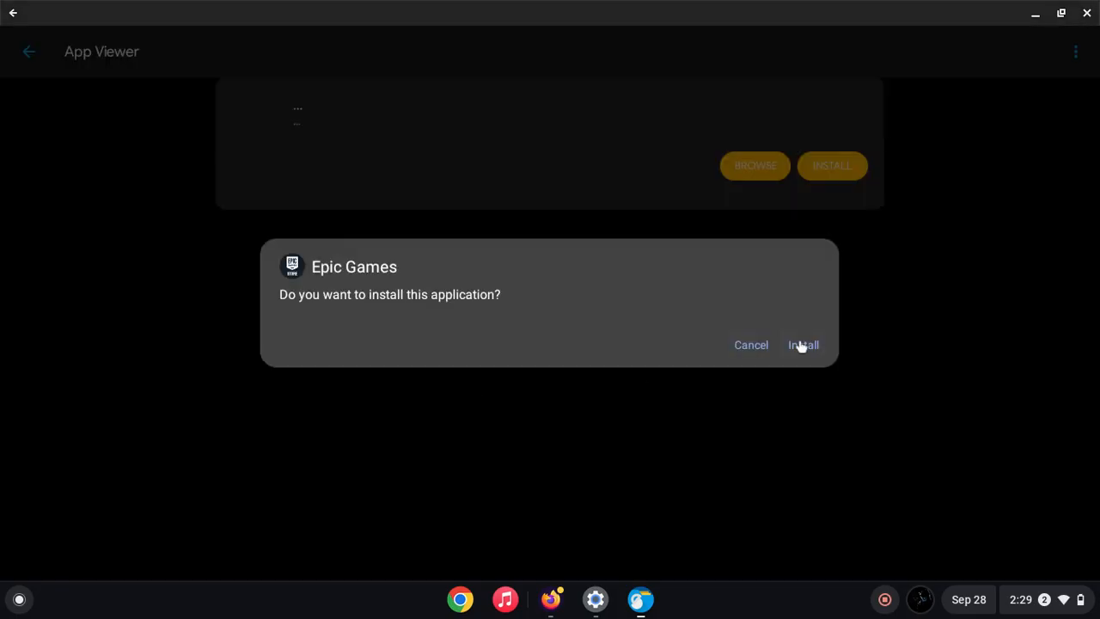
left_click(802, 344)
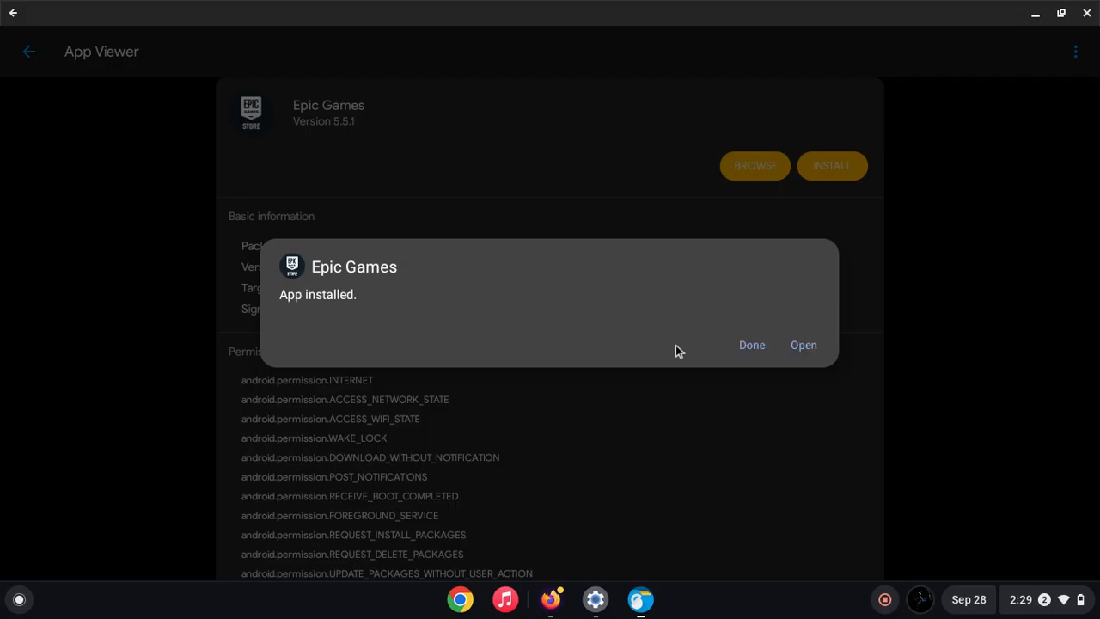
left_click(751, 344)
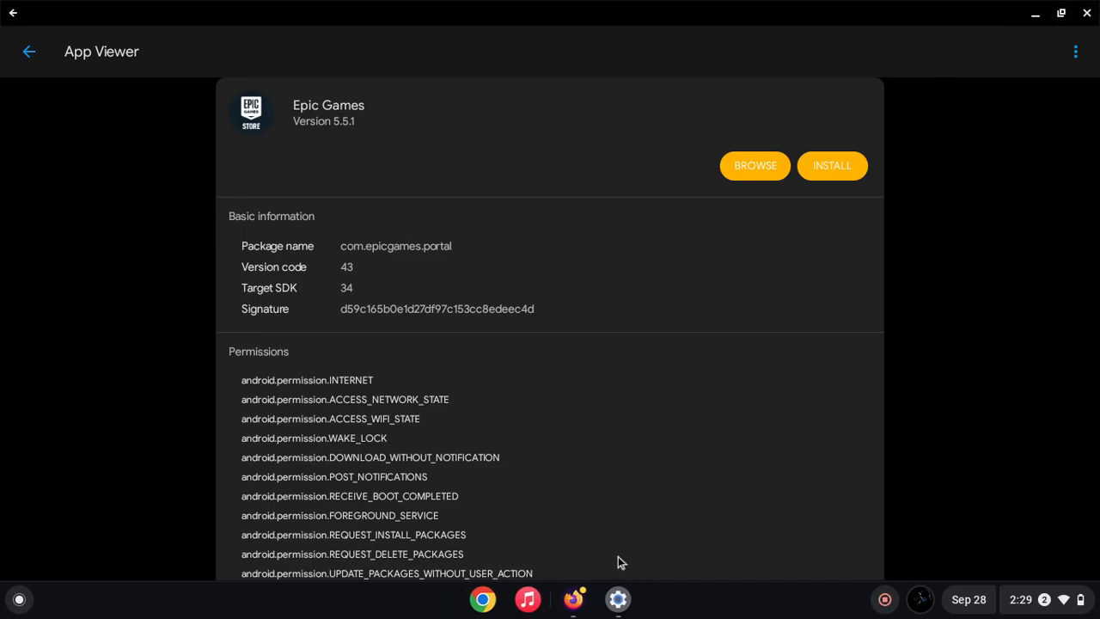
mouse_move(625, 578)
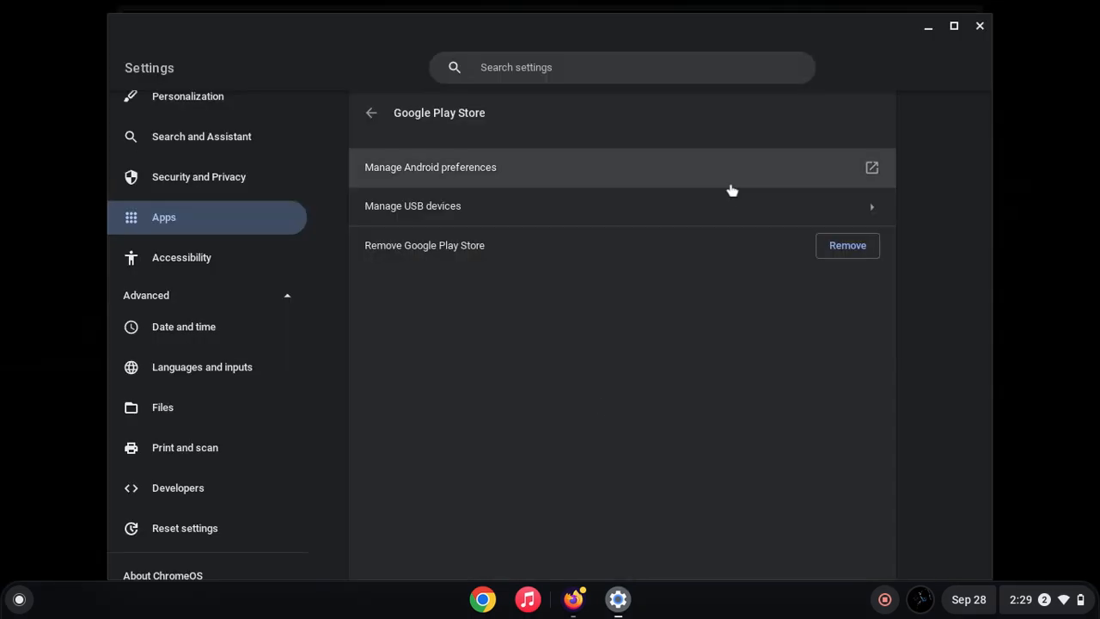
mouse_move(880, 7)
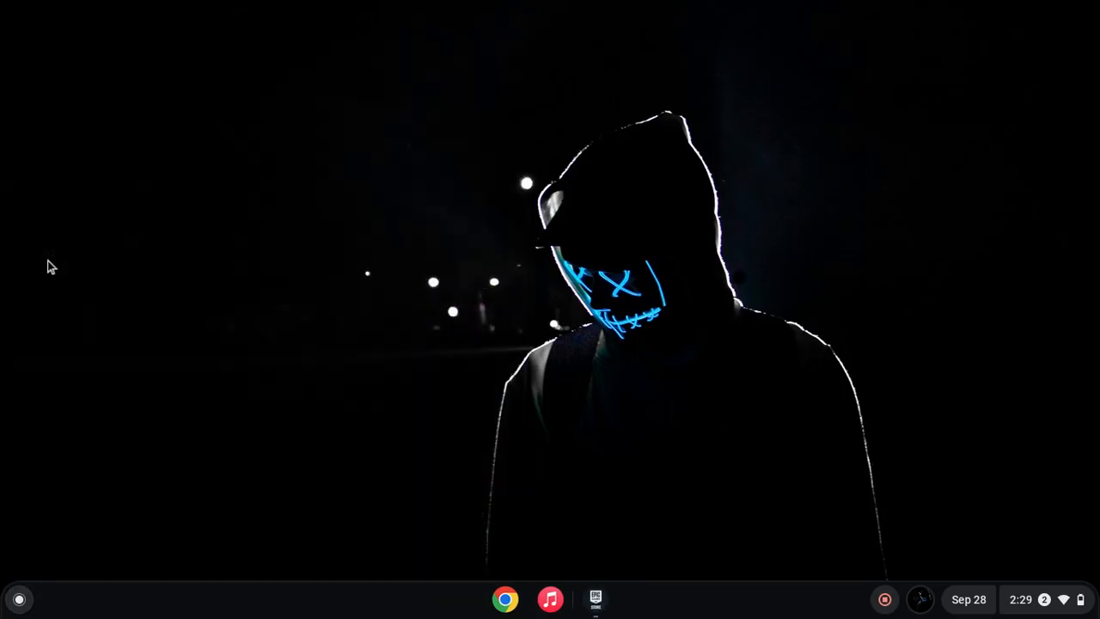
Launch Epic Games Store, check the unsupported Fortnite page, then start installing Fall Guys.
left_click(595, 598)
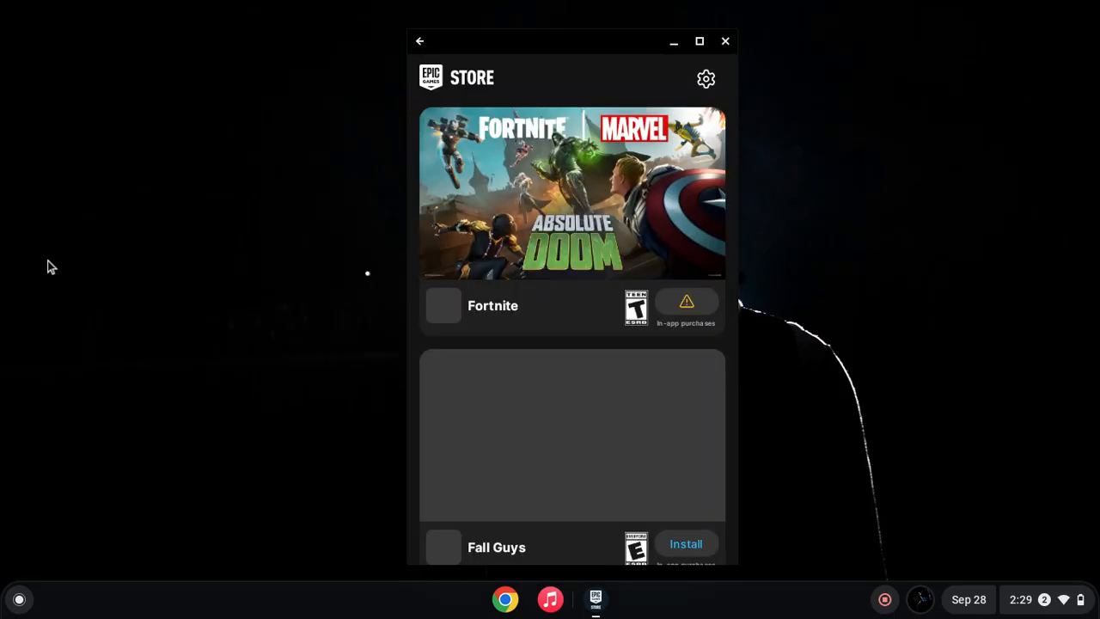
scroll("down", 3)
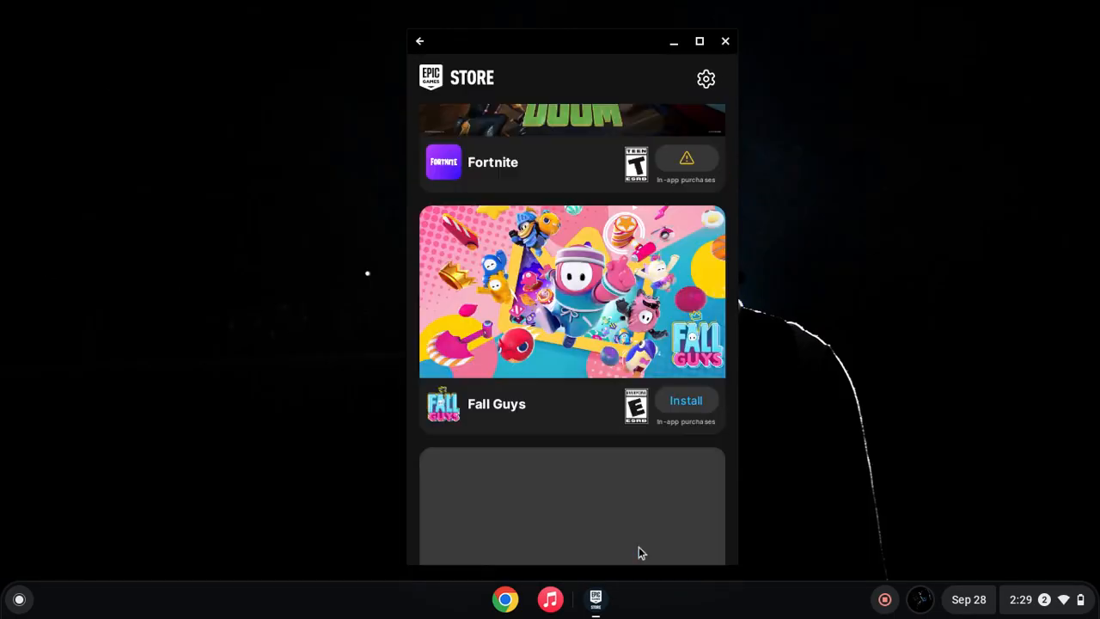
scroll("down", 3)
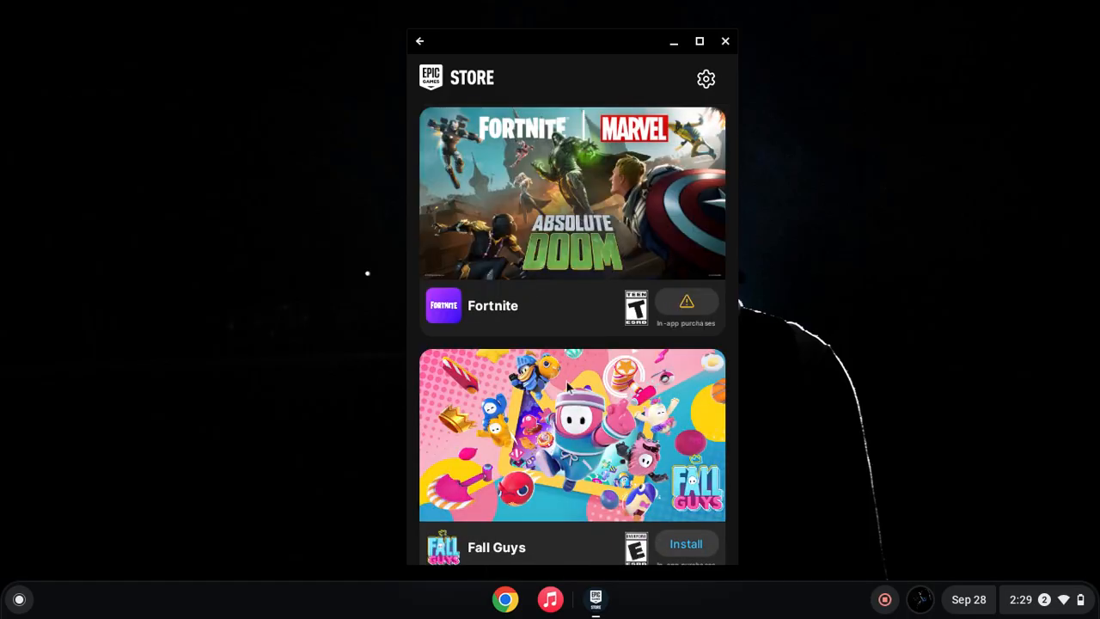
mouse_move(670, 7)
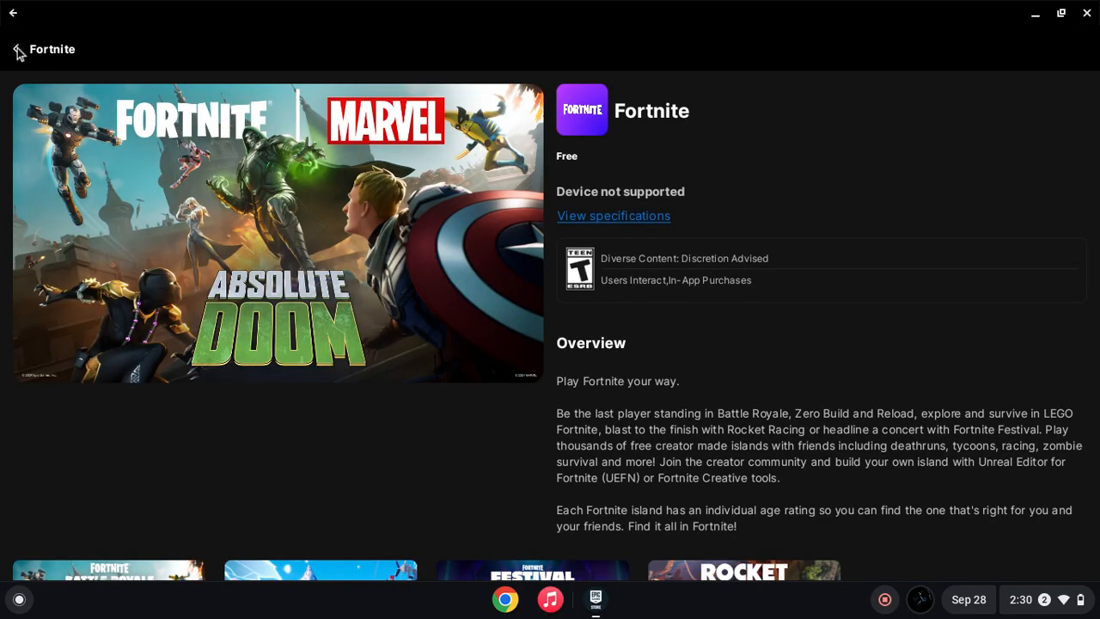
left_click(13, 12)
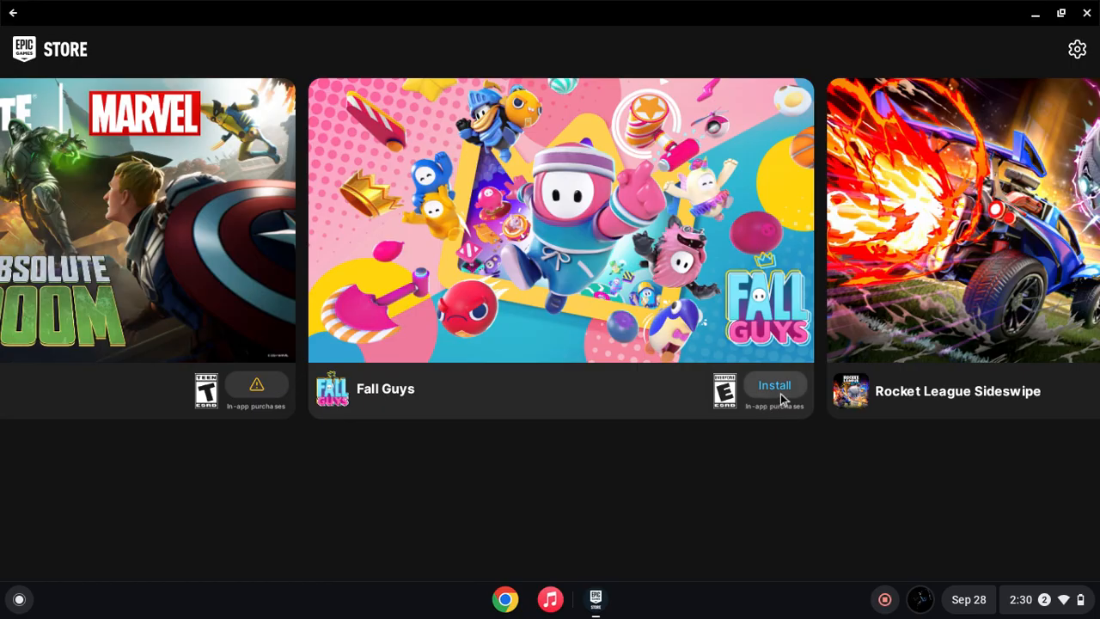
left_click(773, 385)
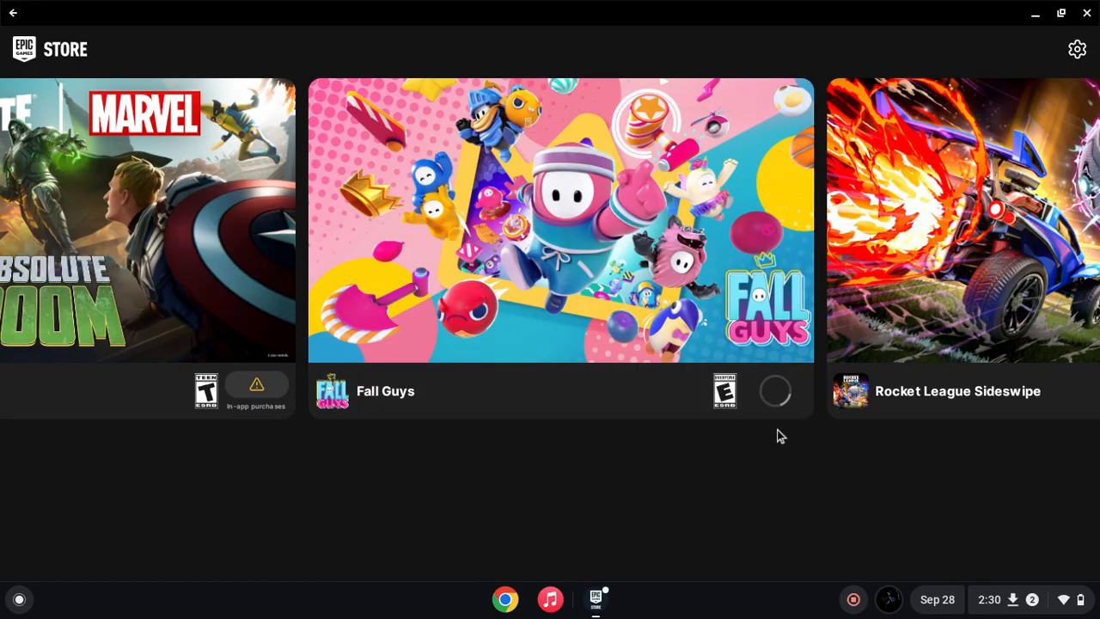